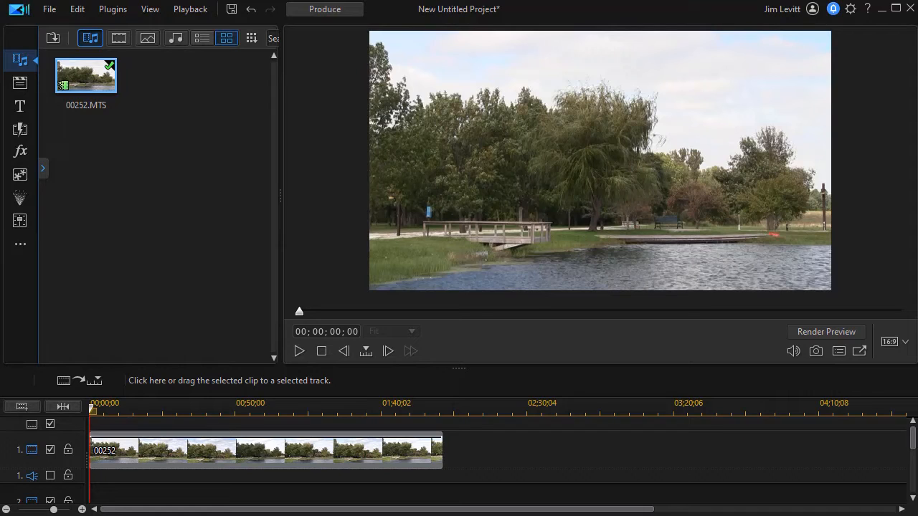
mouse_move(37, 126)
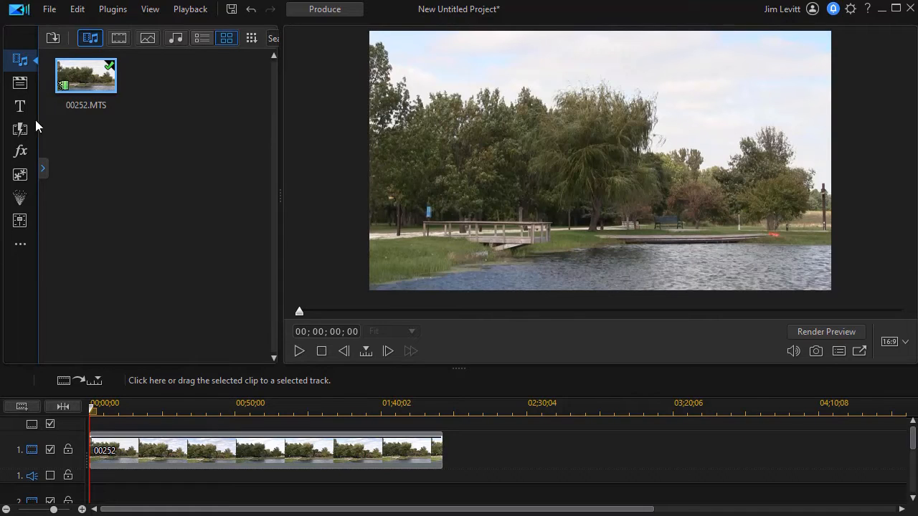
mouse_move(20, 106)
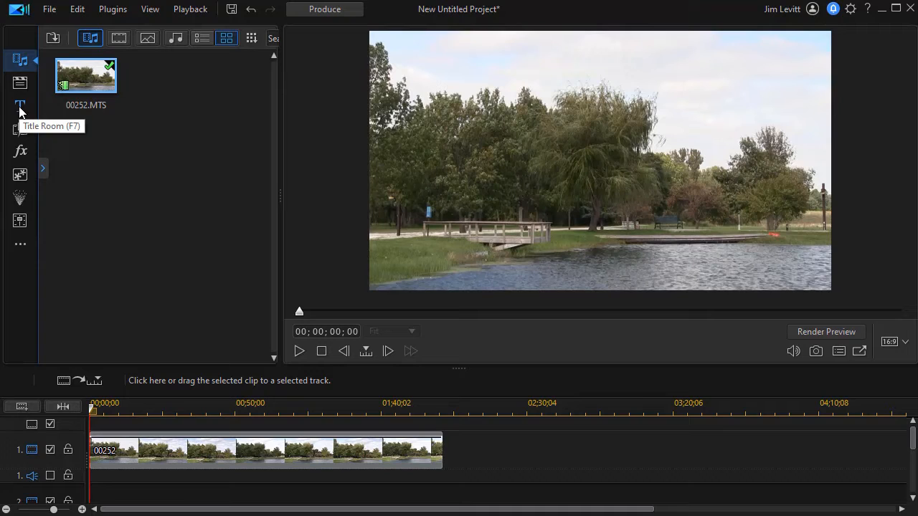
Open the Title Room and filter the title templates to NewBlue.
left_click(20, 106)
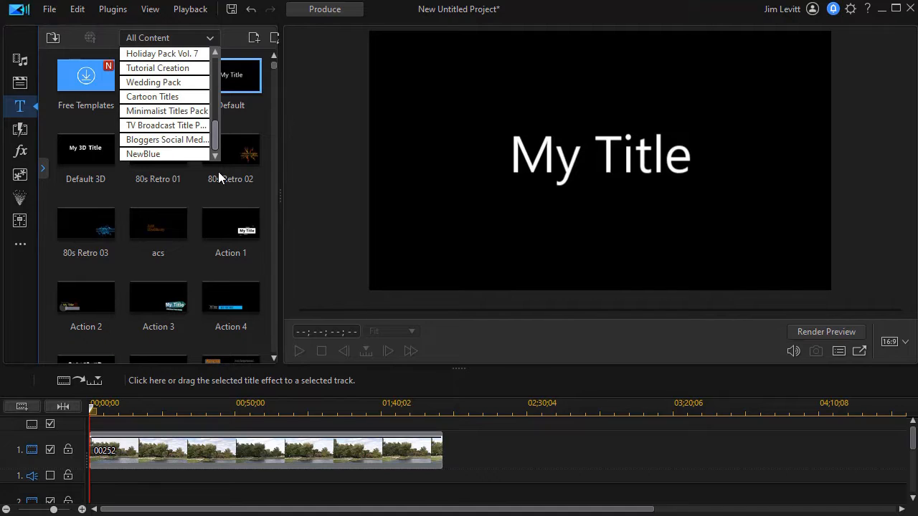
left_click(143, 154)
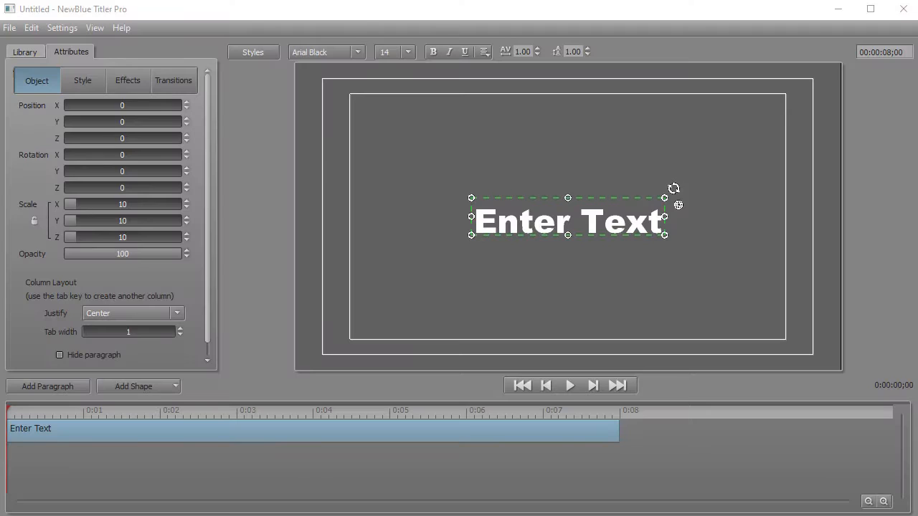
mouse_move(521, 231)
type("Hidden Acres")
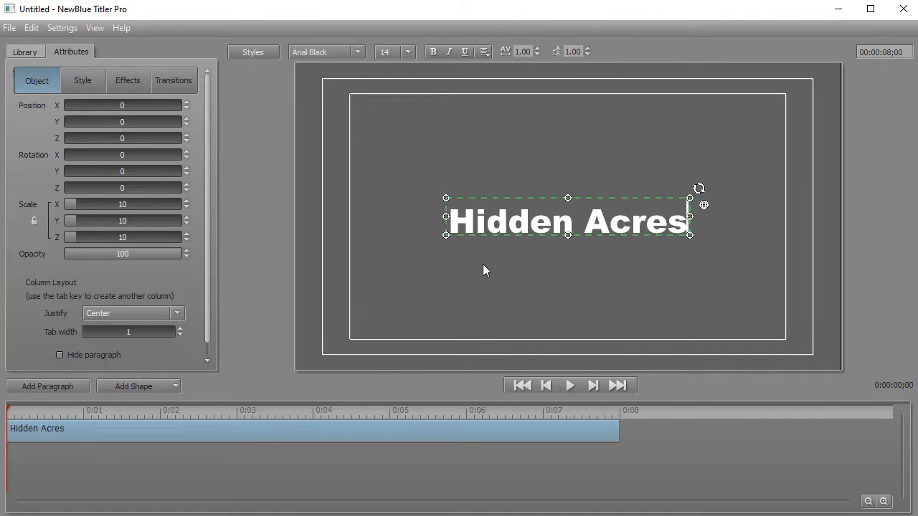
mouse_move(244, 312)
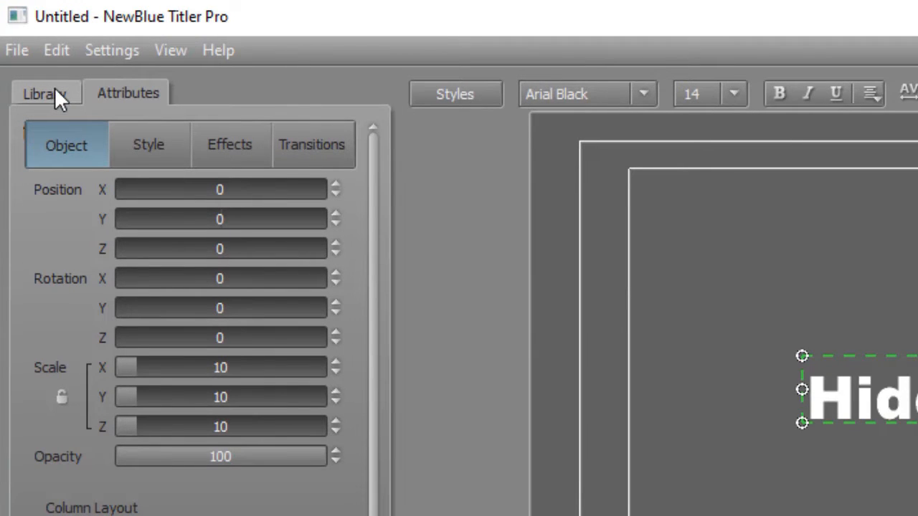
Show the Library's Transitions and expand the Animations folder to list its presets.
left_click(45, 93)
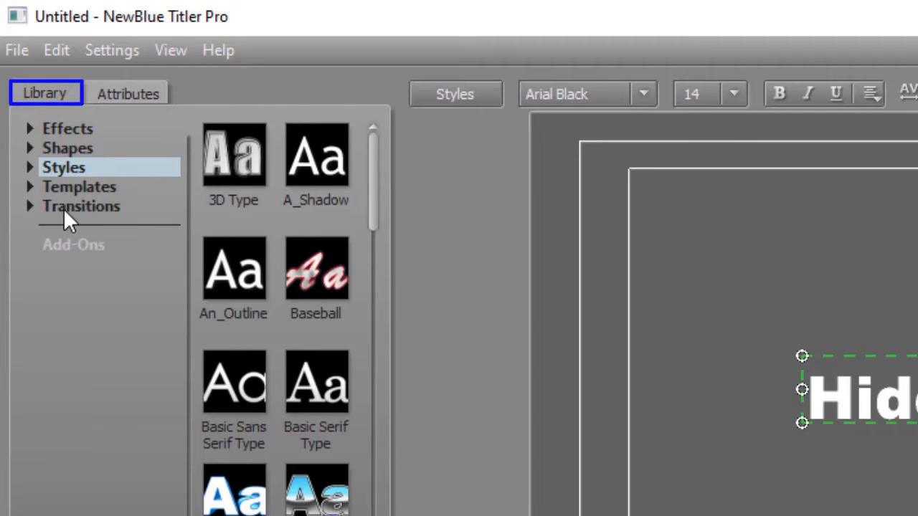
left_click(81, 206)
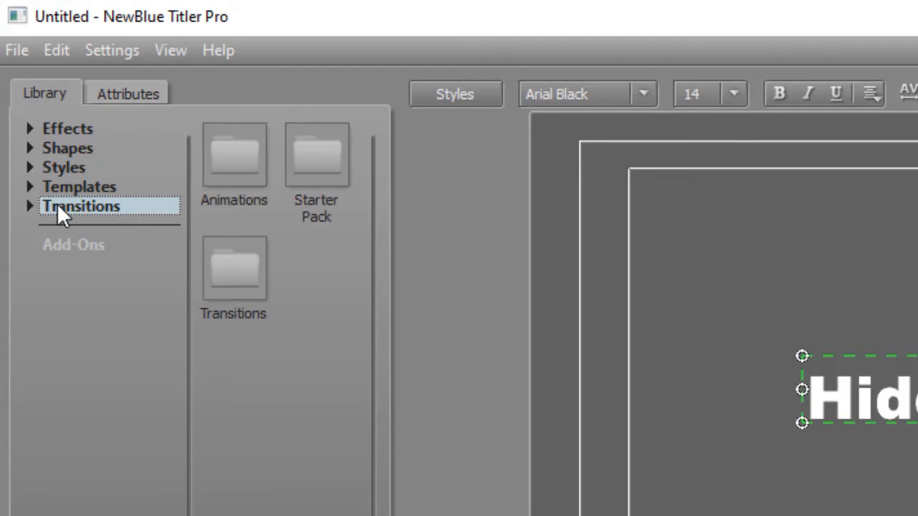
mouse_move(265, 158)
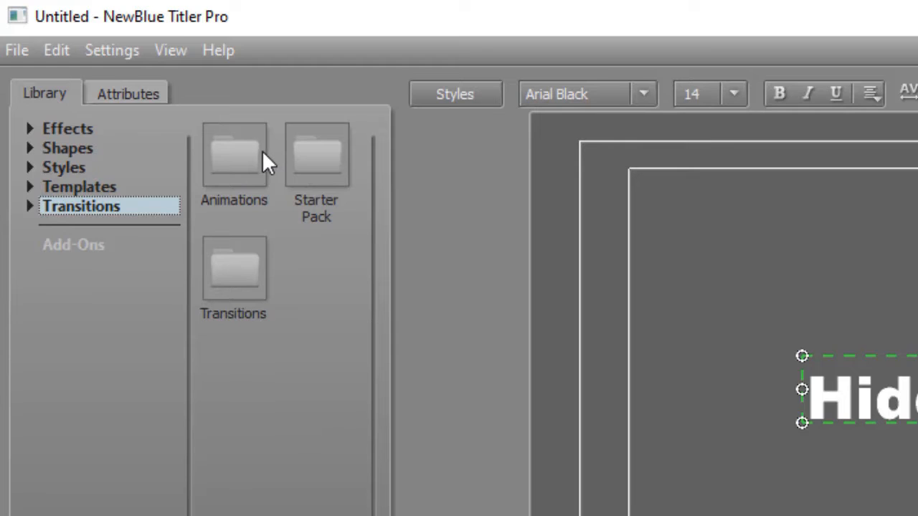
mouse_move(319, 165)
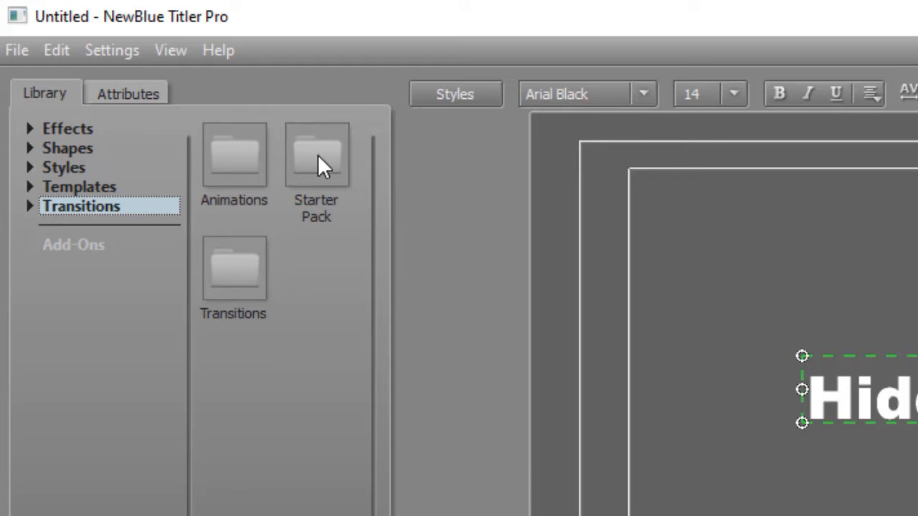
mouse_move(251, 201)
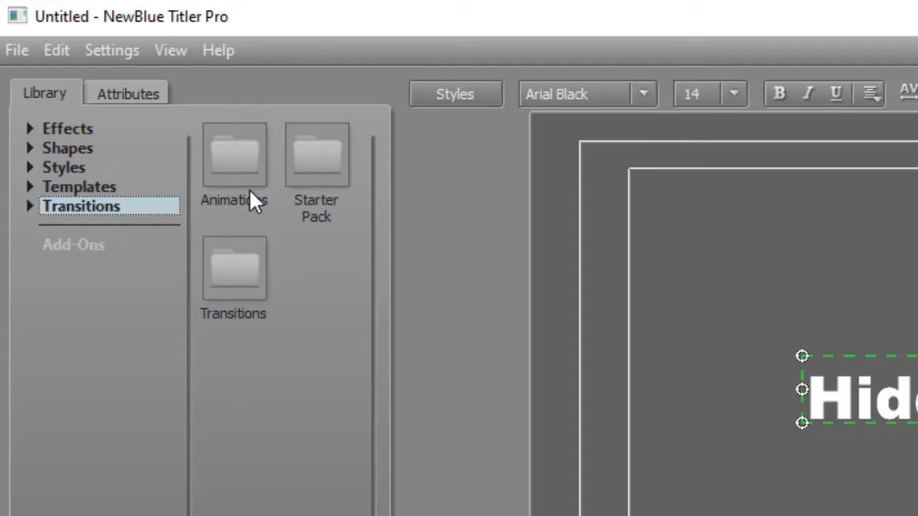
mouse_move(37, 222)
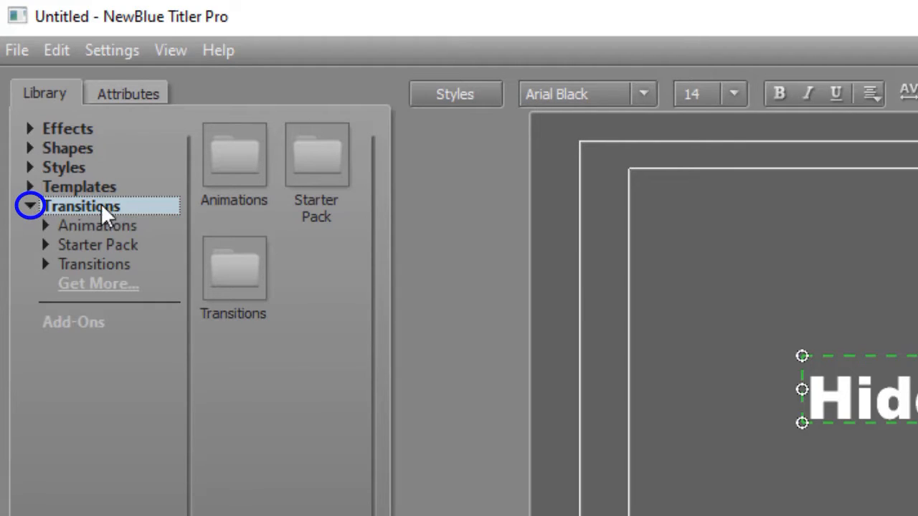
mouse_move(68, 237)
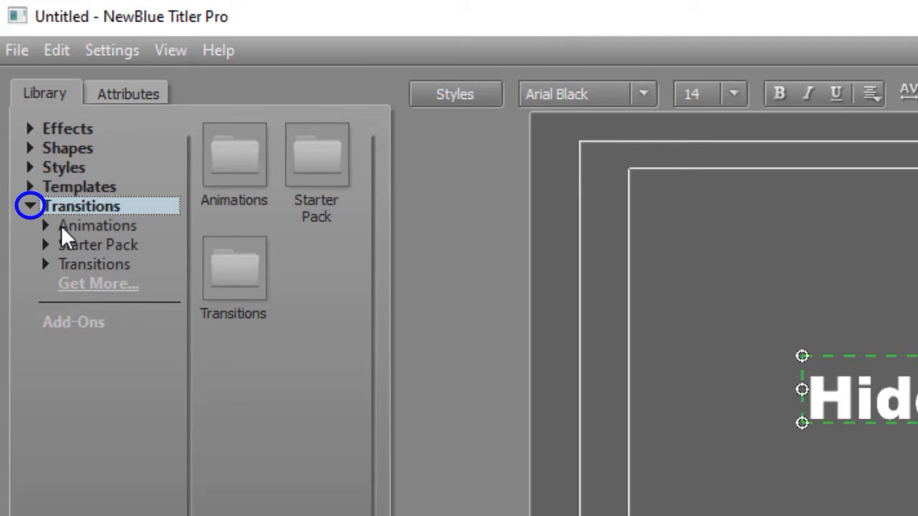
left_click(83, 206)
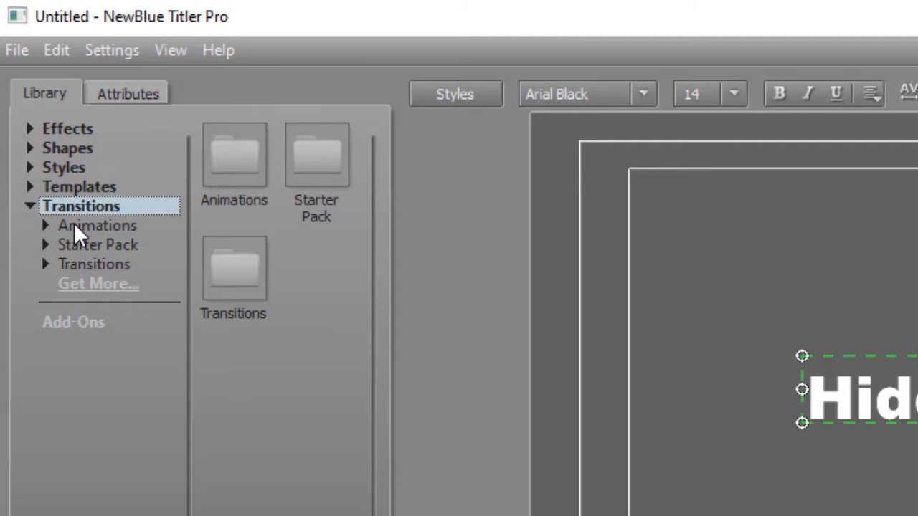
left_click(96, 225)
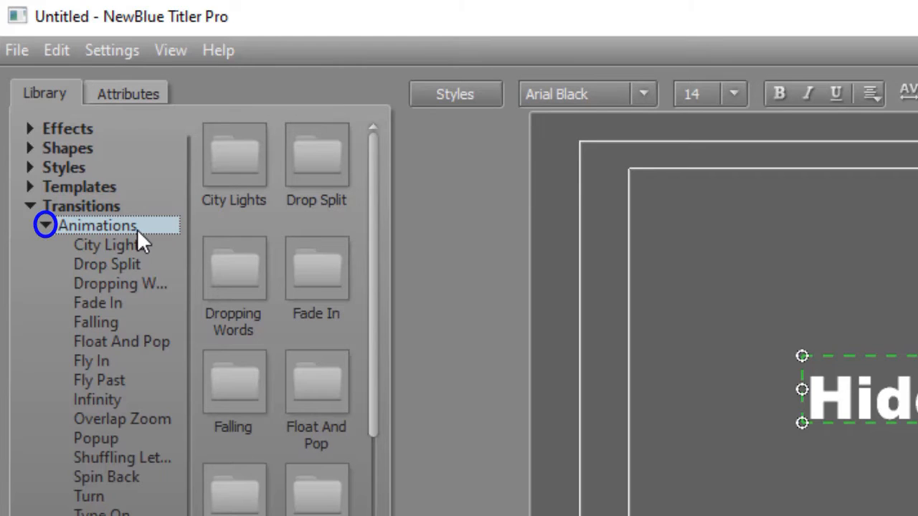
mouse_move(106, 233)
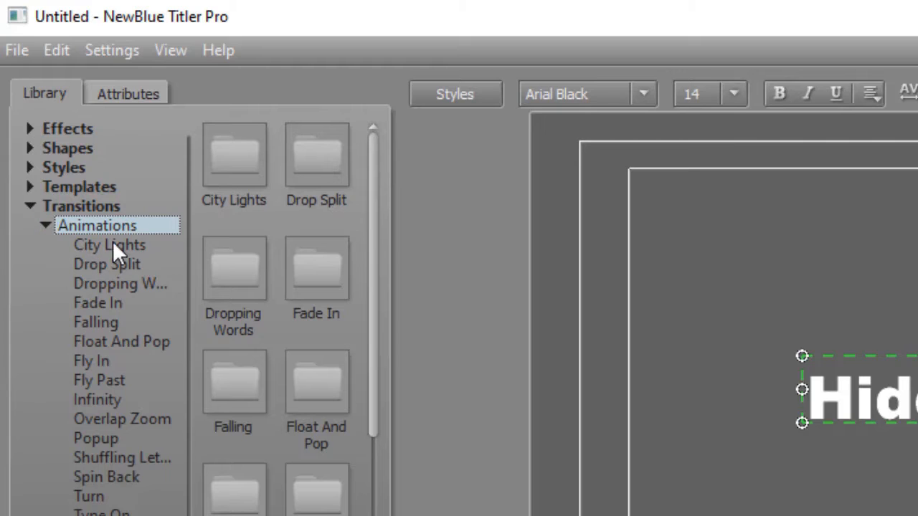
mouse_move(182, 281)
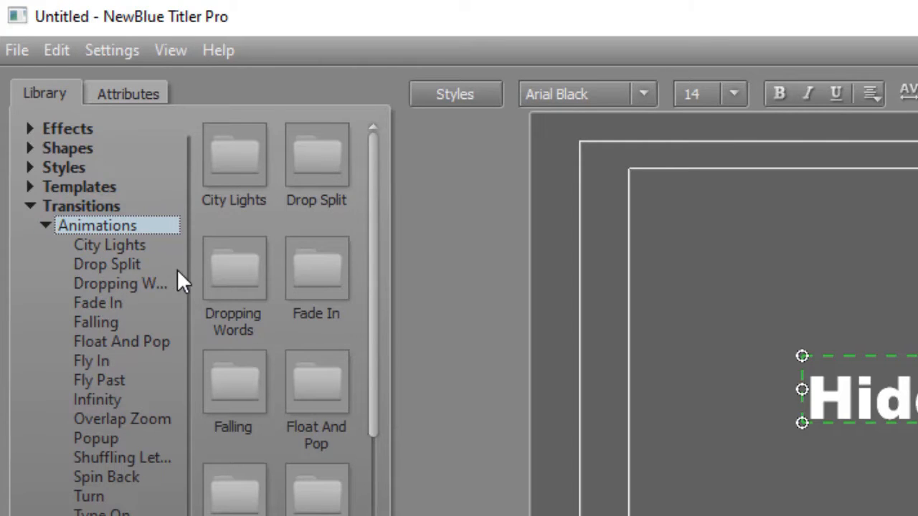
mouse_move(115, 277)
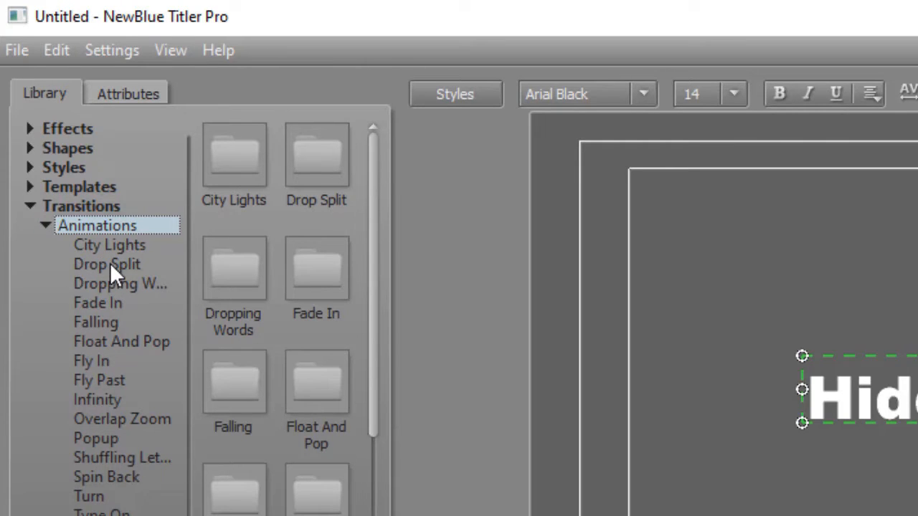
Open the Drop Split category to reveal its presets like Drop In.
left_click(106, 264)
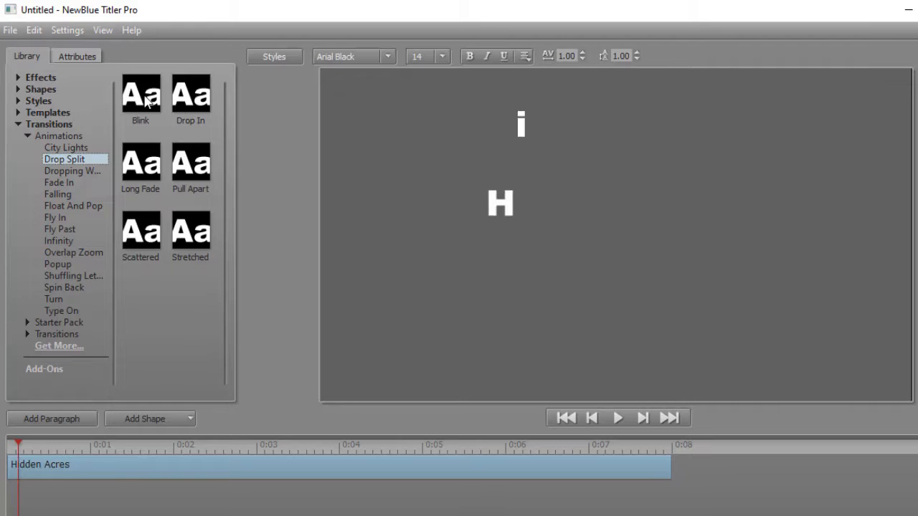
mouse_move(140, 97)
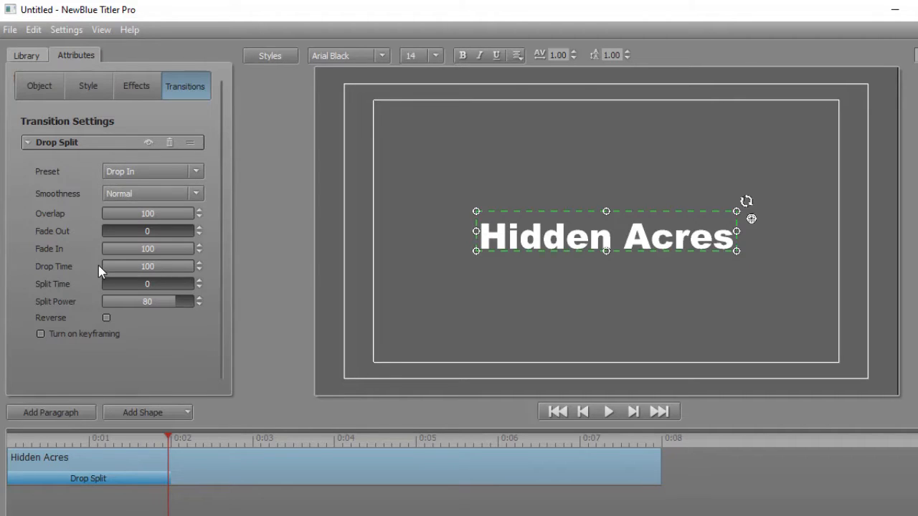
mouse_move(93, 269)
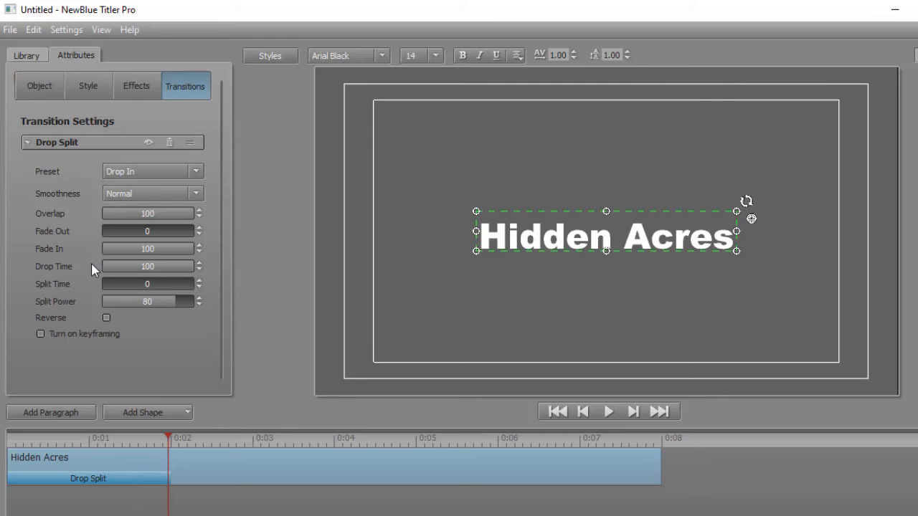
mouse_move(88, 266)
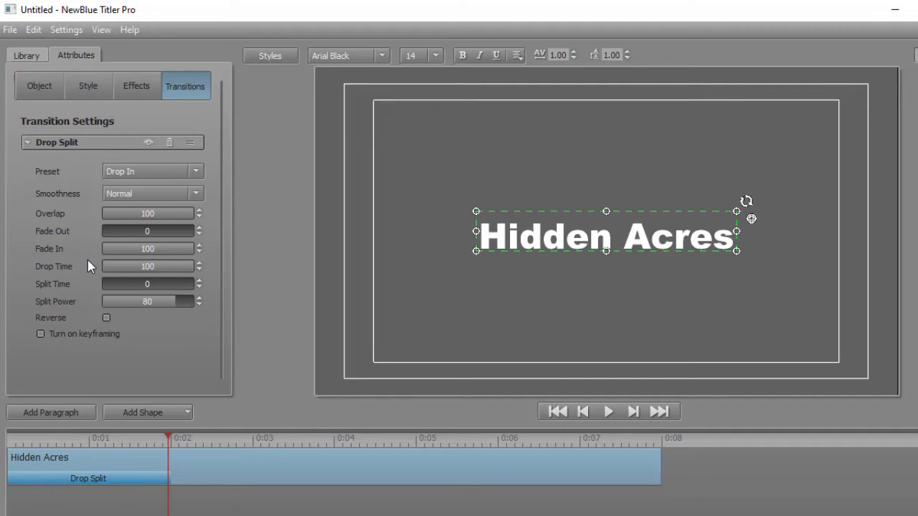
mouse_move(84, 263)
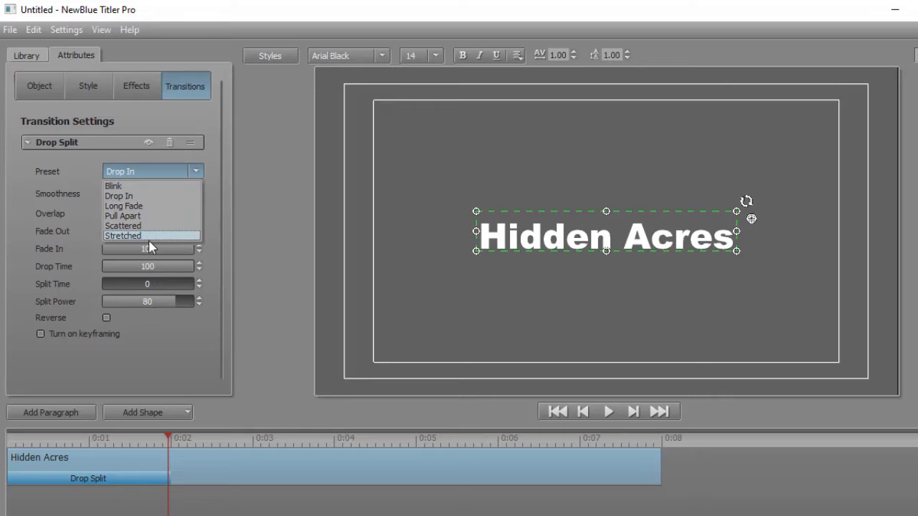
Try the Pull Apart and Blink Drop Split presets, then settle on Drop In.
left_click(122, 216)
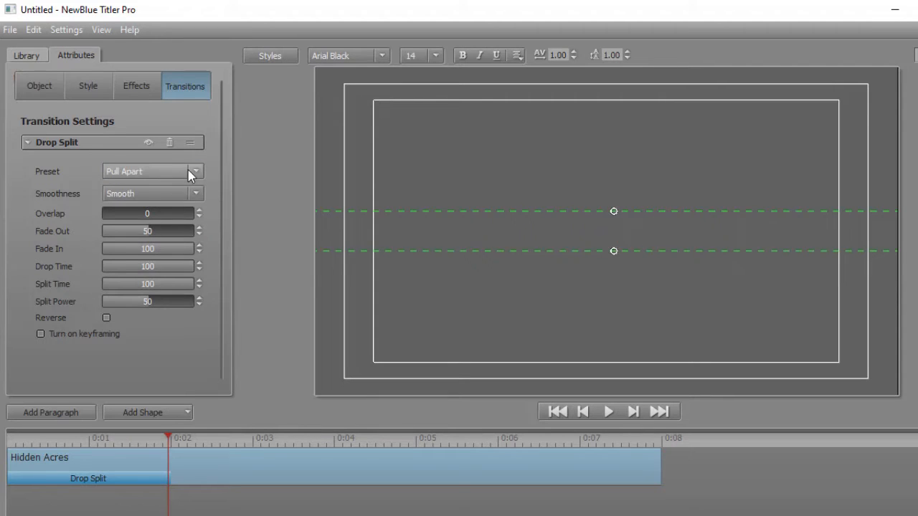
left_click(195, 170)
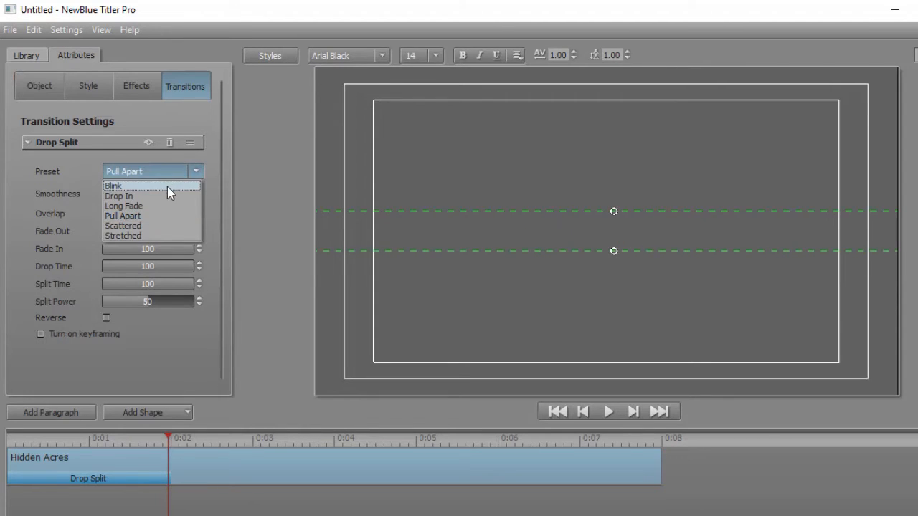
left_click(113, 186)
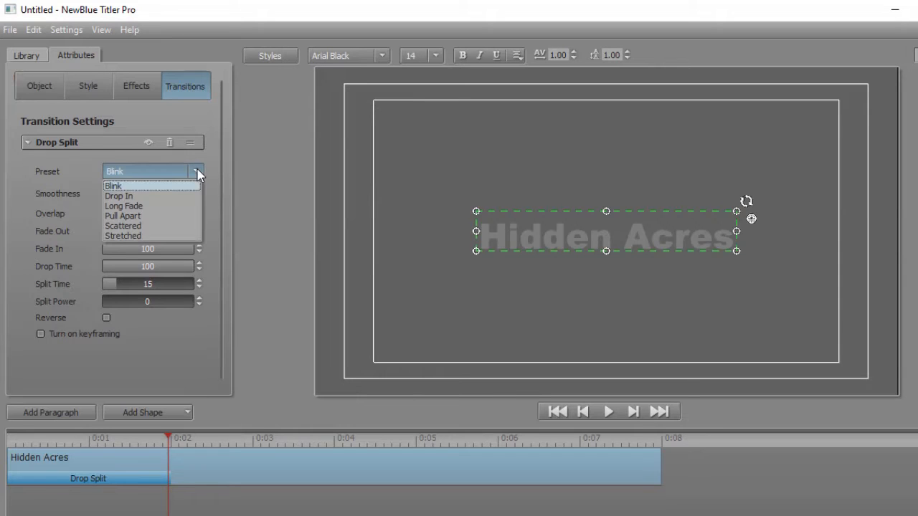
mouse_move(147, 196)
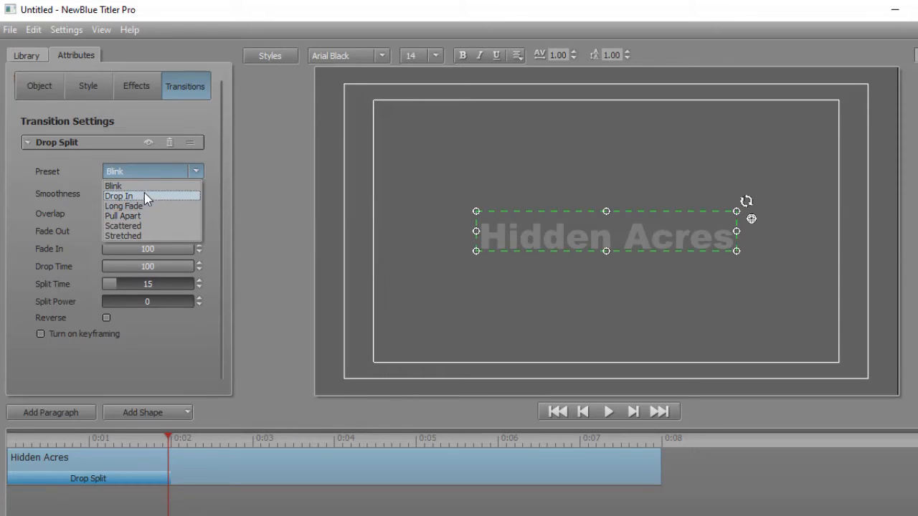
left_click(118, 196)
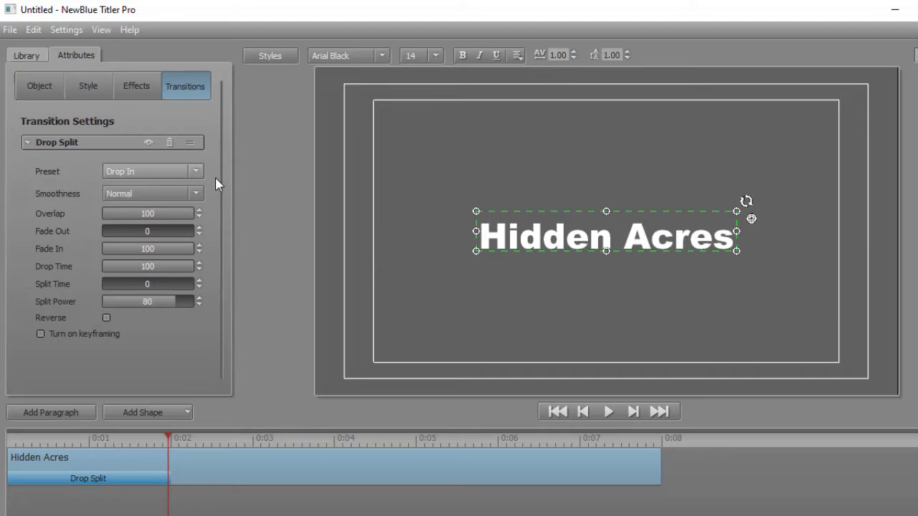
mouse_move(172, 217)
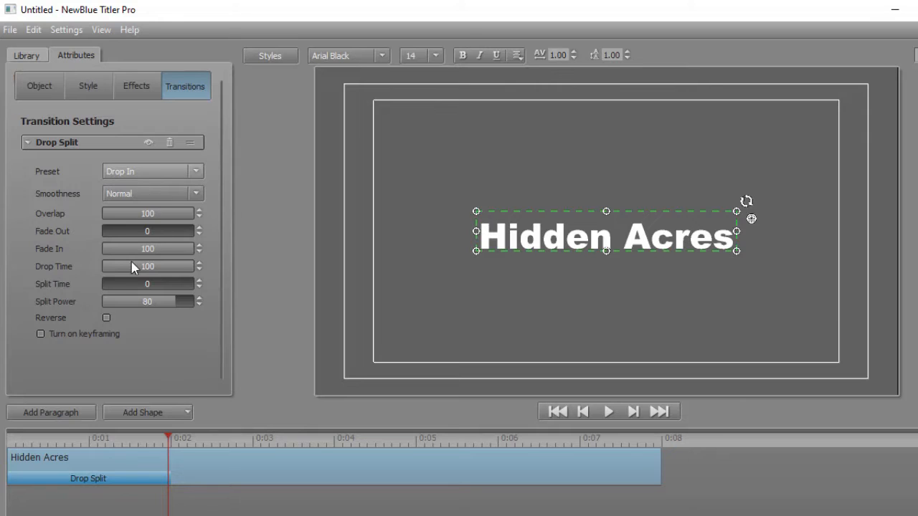
left_click(199, 263)
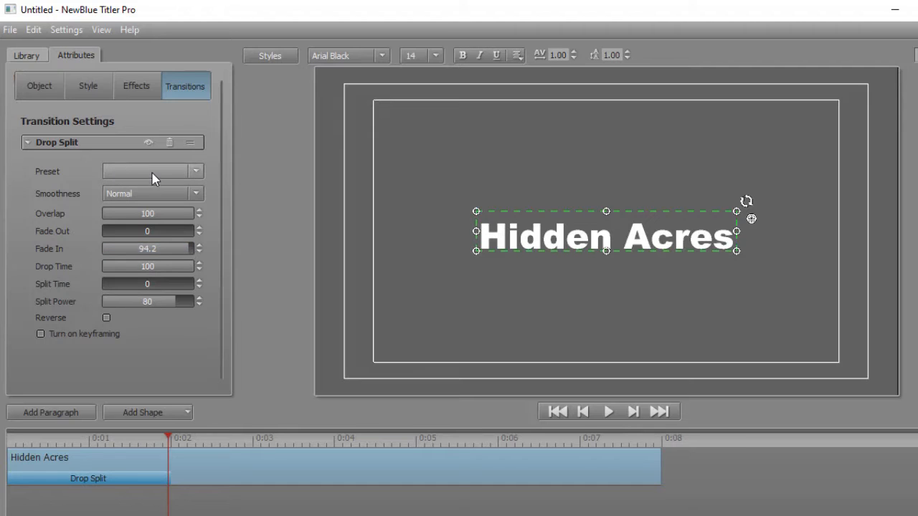
mouse_move(159, 175)
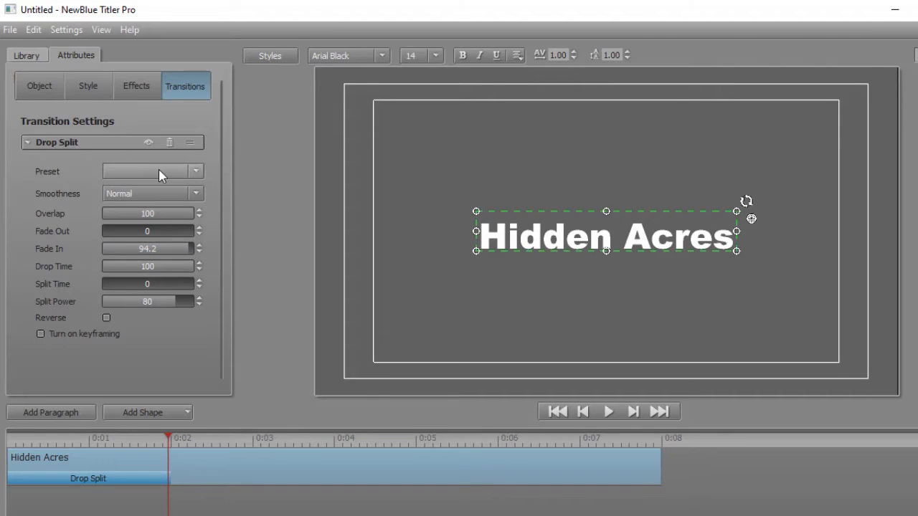
mouse_move(134, 179)
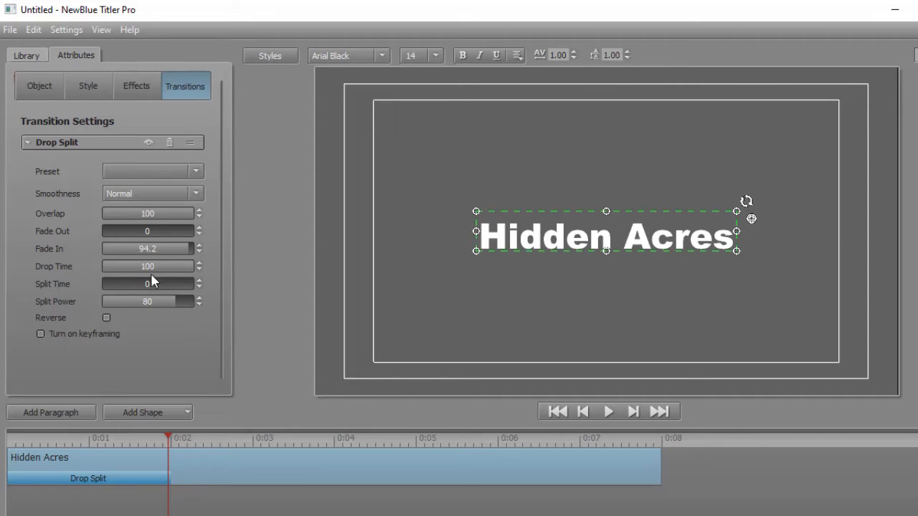
left_click_drag(147, 248, 179, 248)
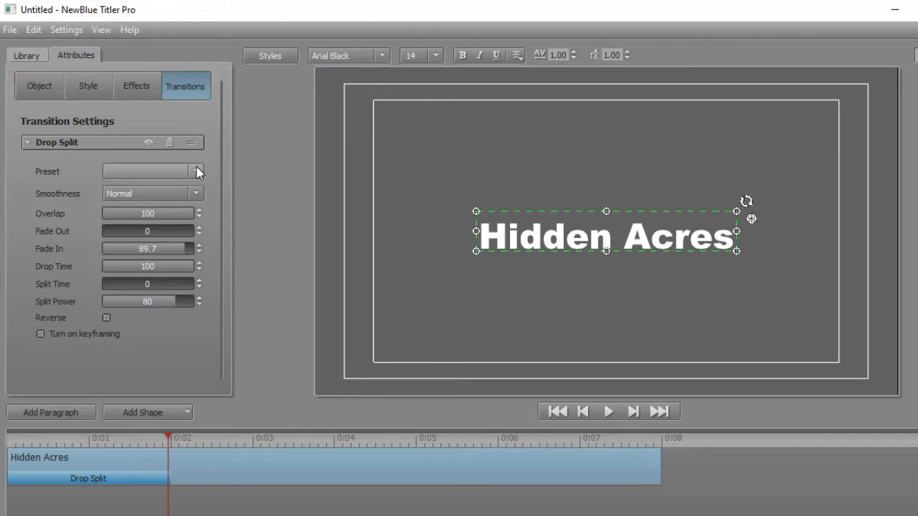
left_click(196, 171)
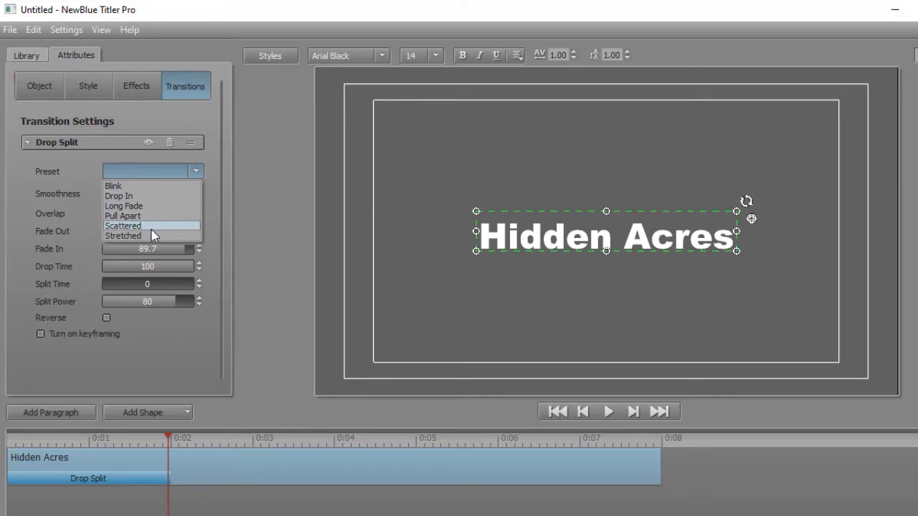
left_click(119, 195)
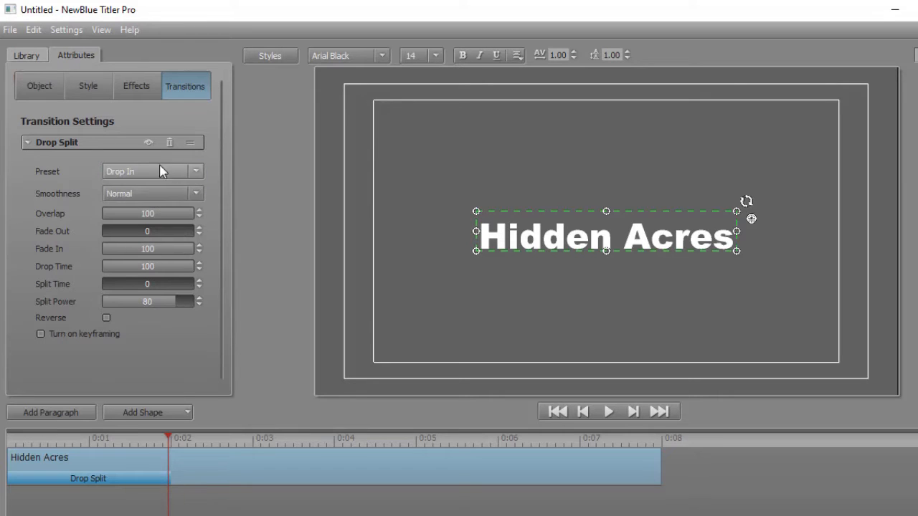
mouse_move(207, 249)
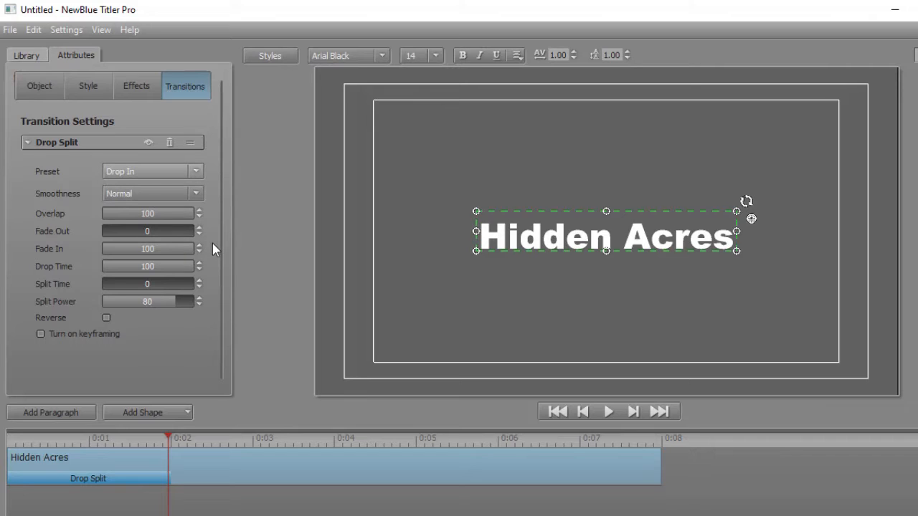
mouse_move(138, 175)
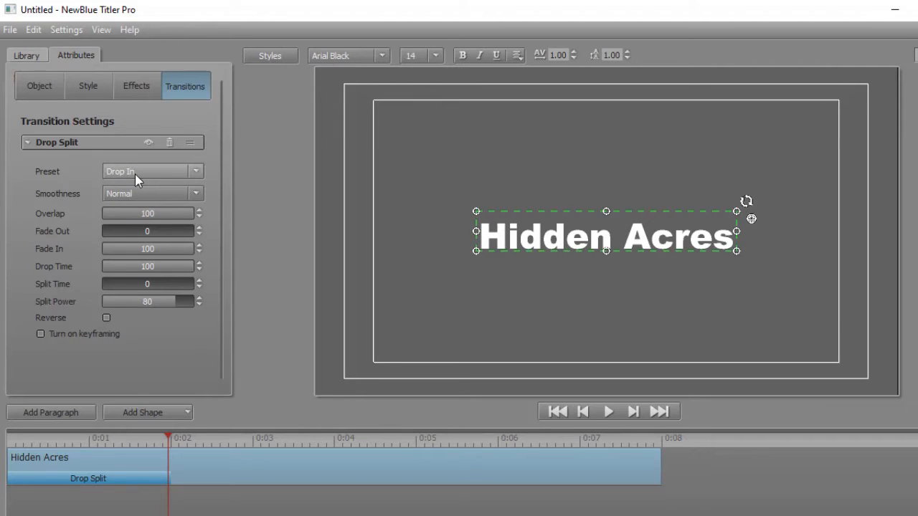
mouse_move(37, 168)
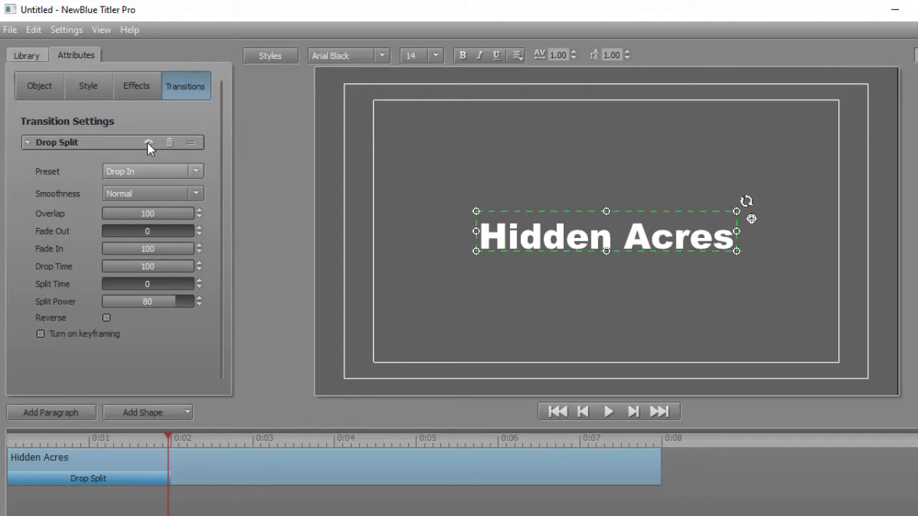
mouse_move(150, 147)
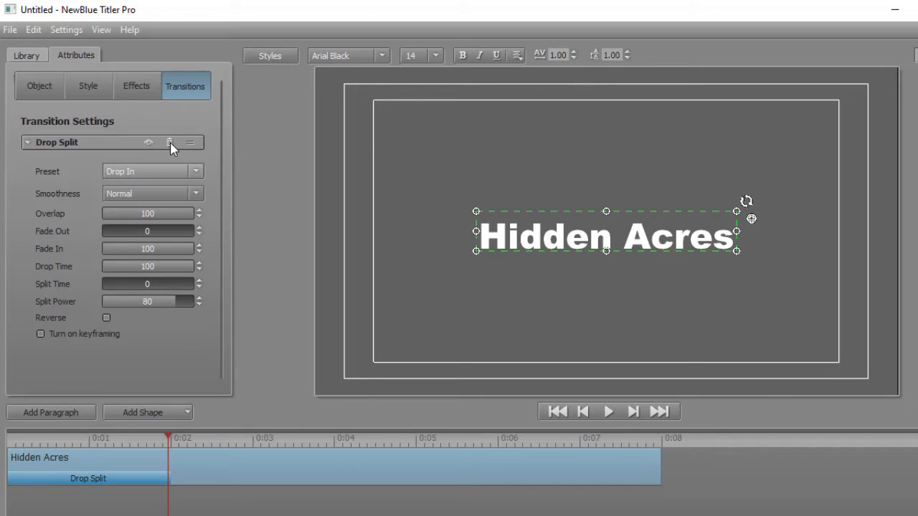
mouse_move(141, 167)
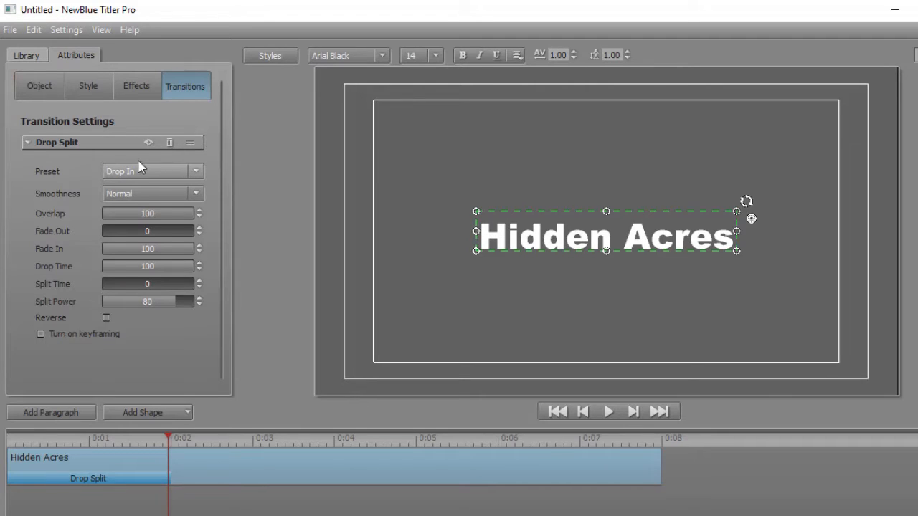
left_click(28, 142)
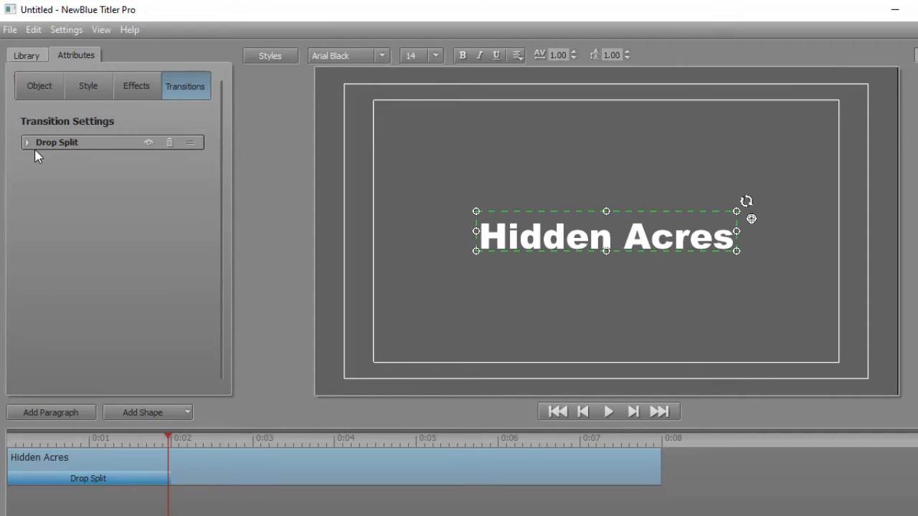
left_click(28, 142)
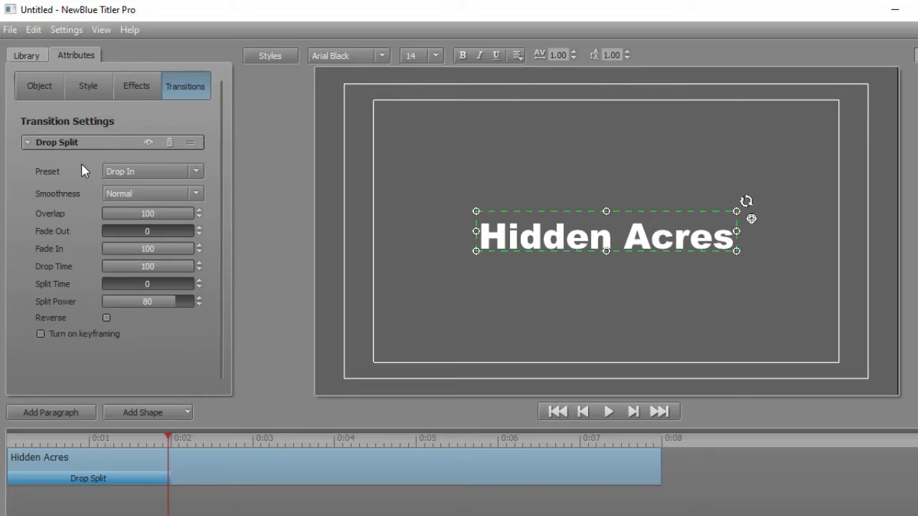
mouse_move(79, 157)
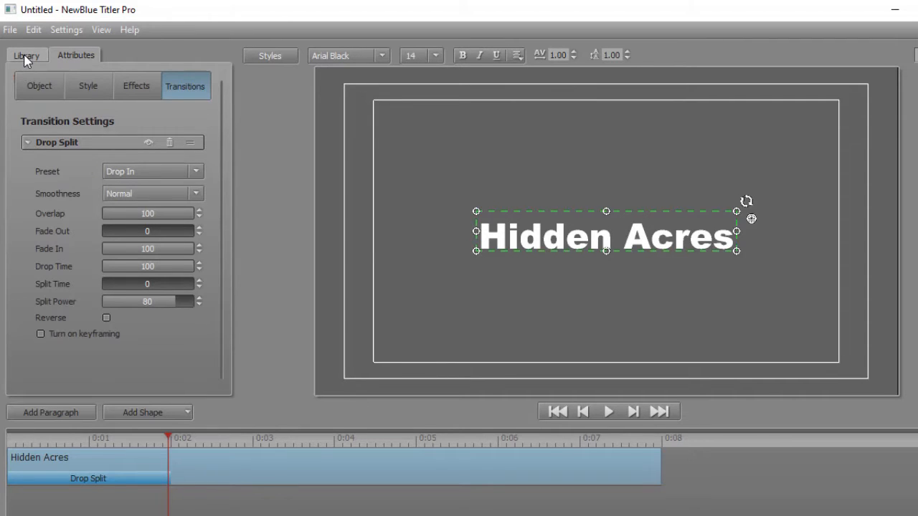
Apply the Drop Split Scattered preset as outro and play from near 0:05.
left_click(27, 55)
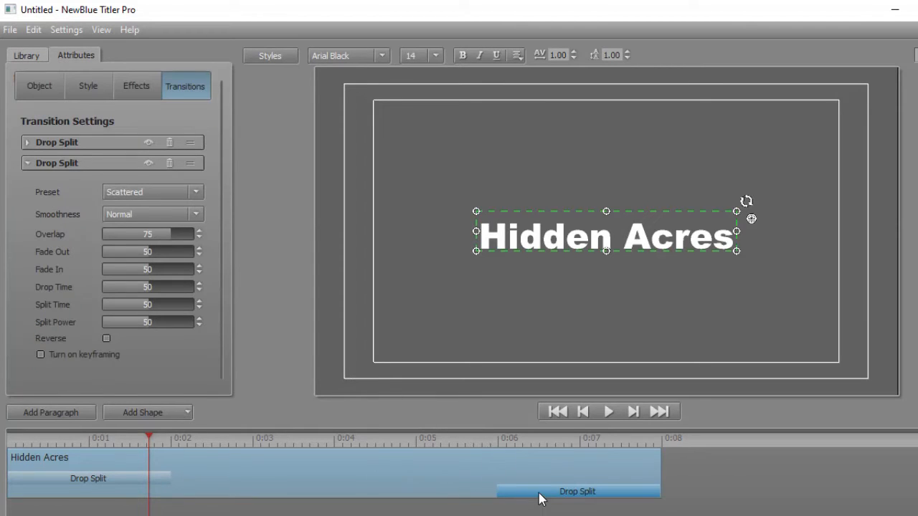
mouse_move(473, 466)
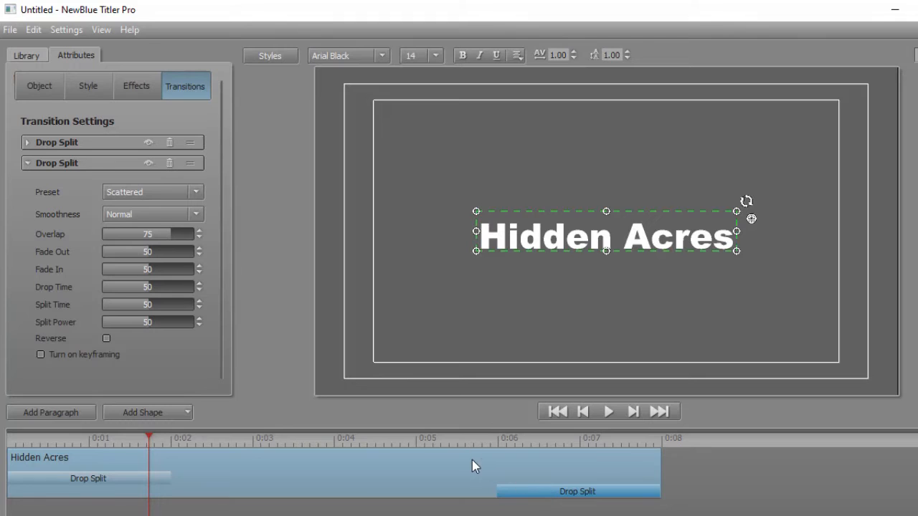
left_click(481, 438)
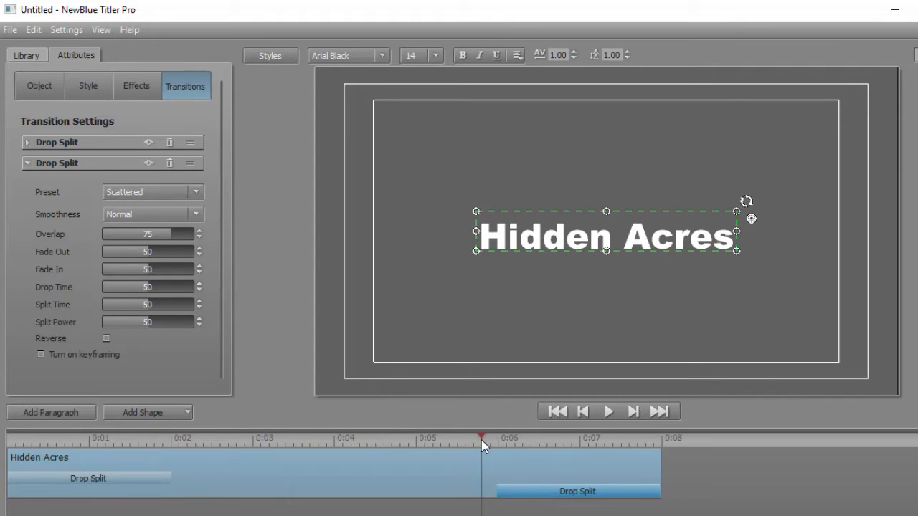
left_click(607, 411)
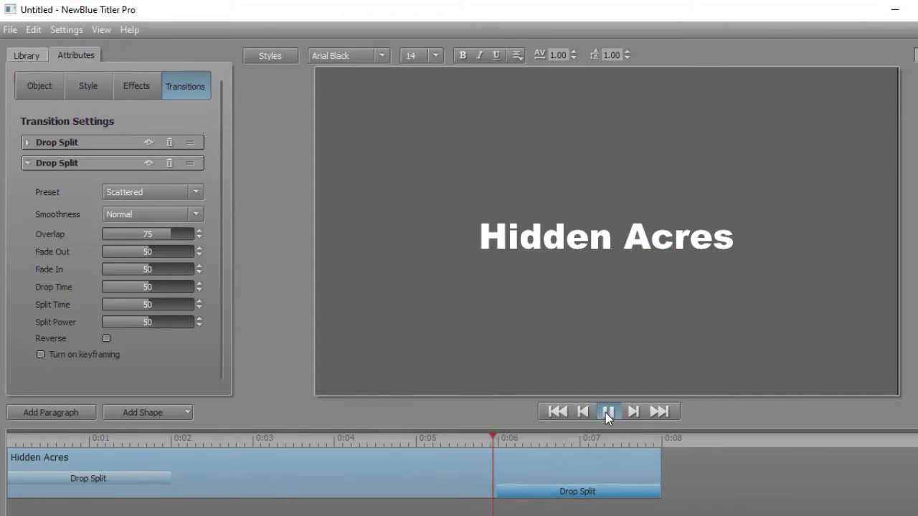
left_click(607, 411)
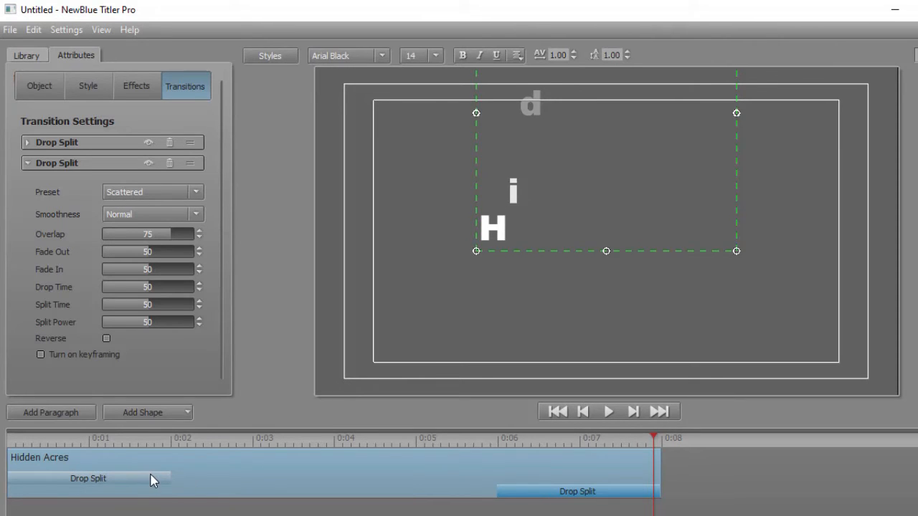
mouse_move(142, 486)
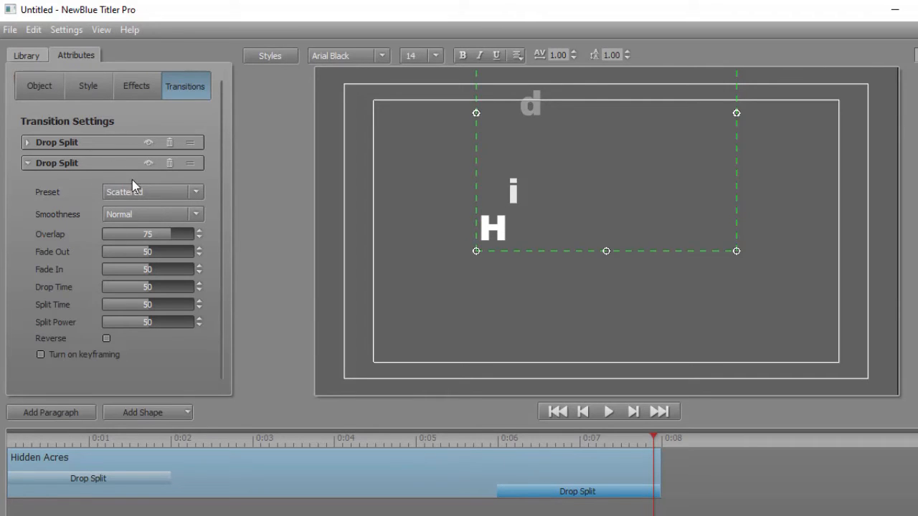
Delete the Scattered outro and apply Fly Past from the Animations library instead.
left_click(39, 85)
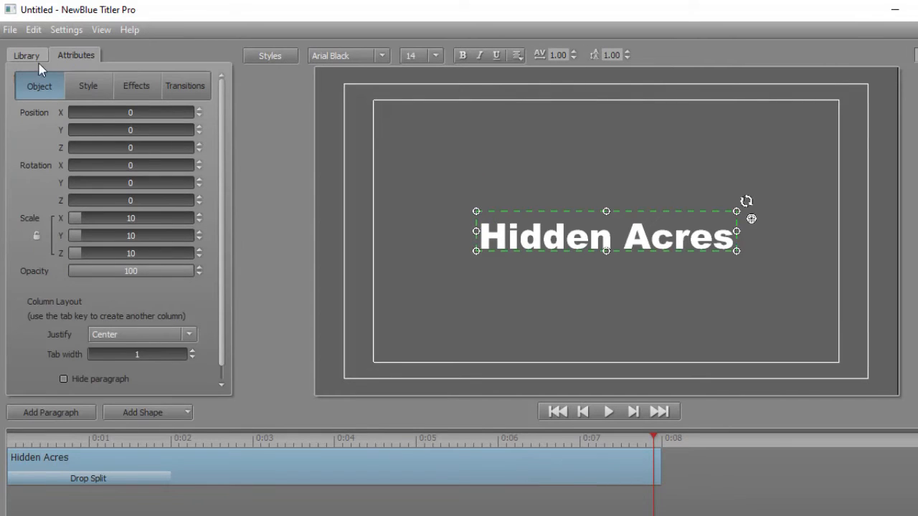
left_click(26, 55)
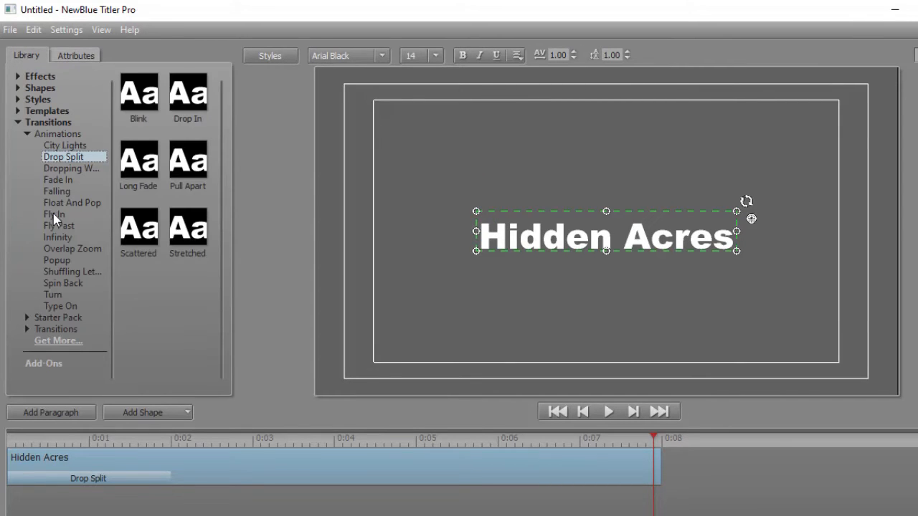
left_click(59, 225)
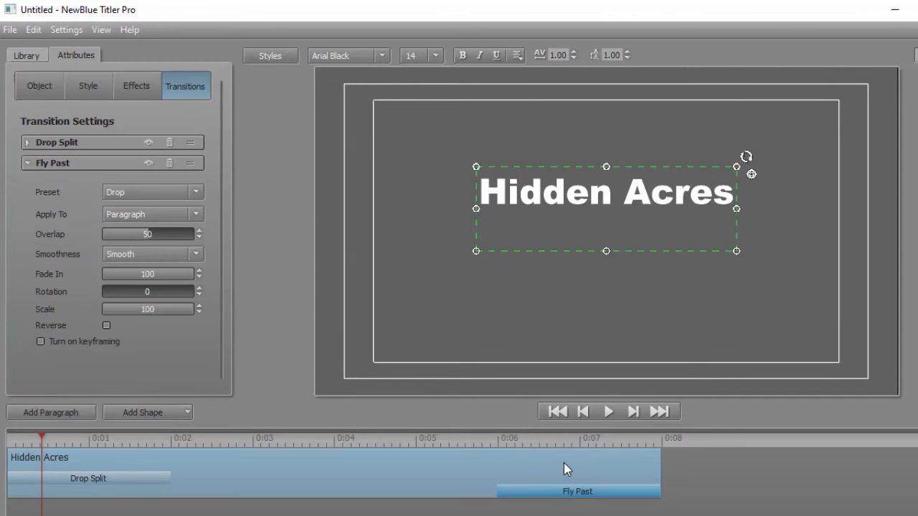
mouse_move(611, 468)
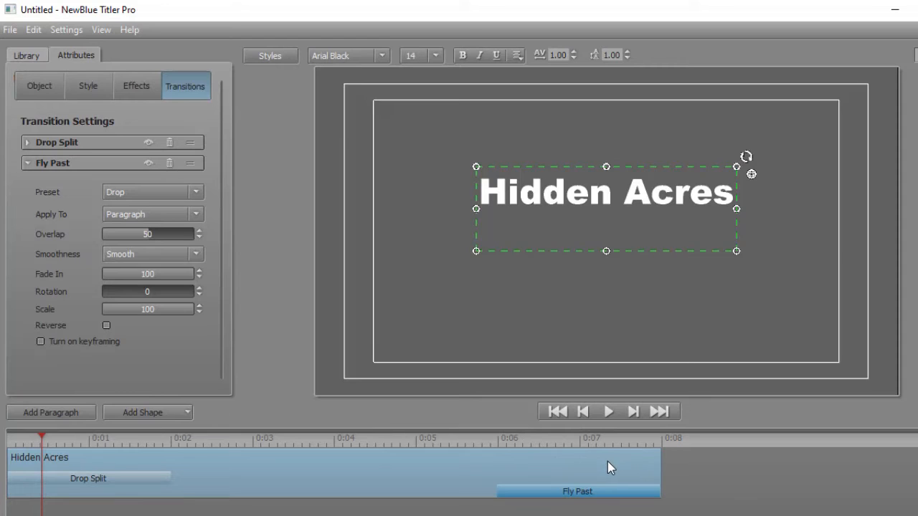
mouse_move(332, 464)
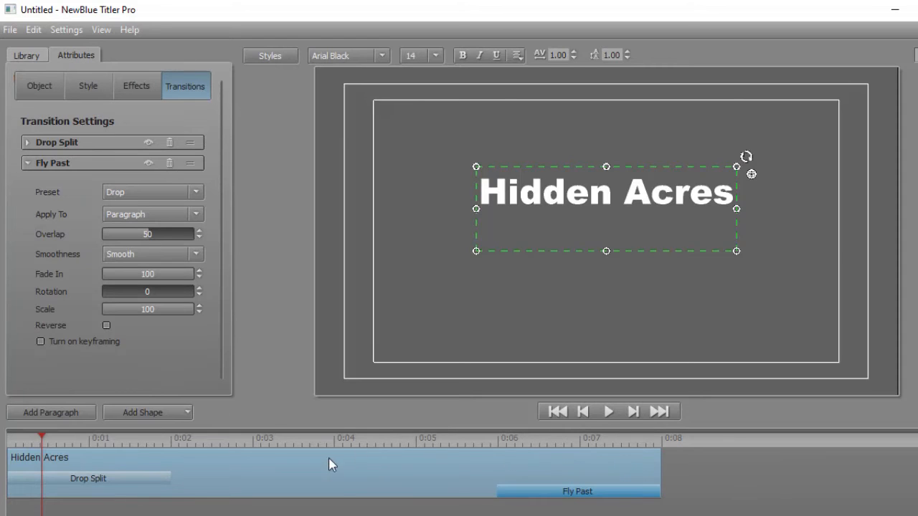
mouse_move(190, 479)
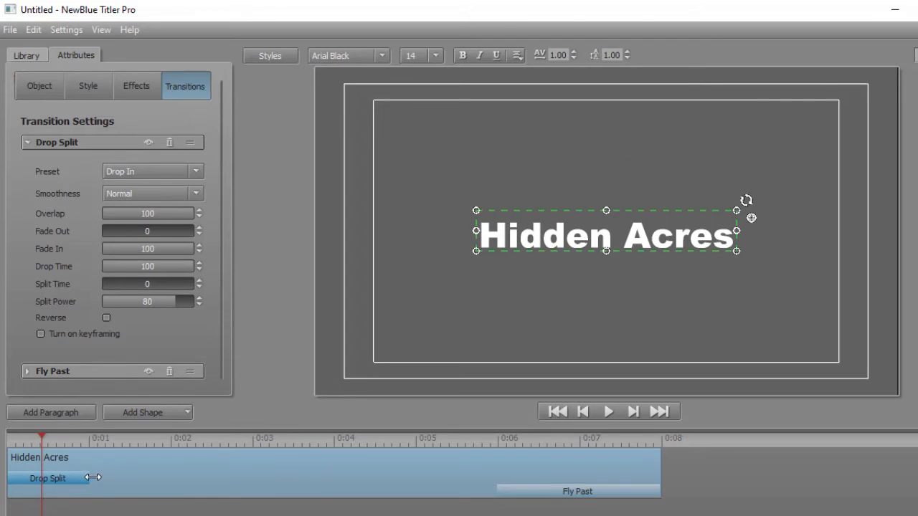
Drag the Drop Split intro bar's right edge out to about 0:02.
left_click_drag(94, 478, 166, 466)
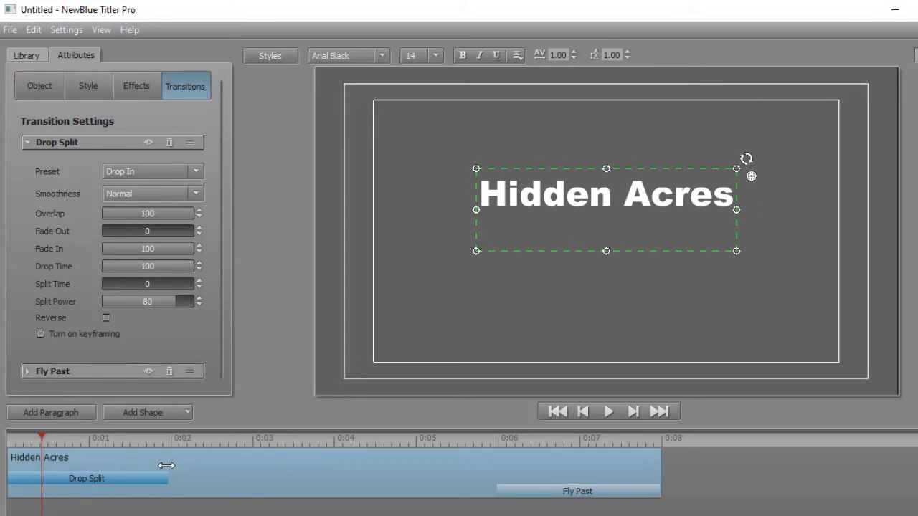
mouse_move(263, 455)
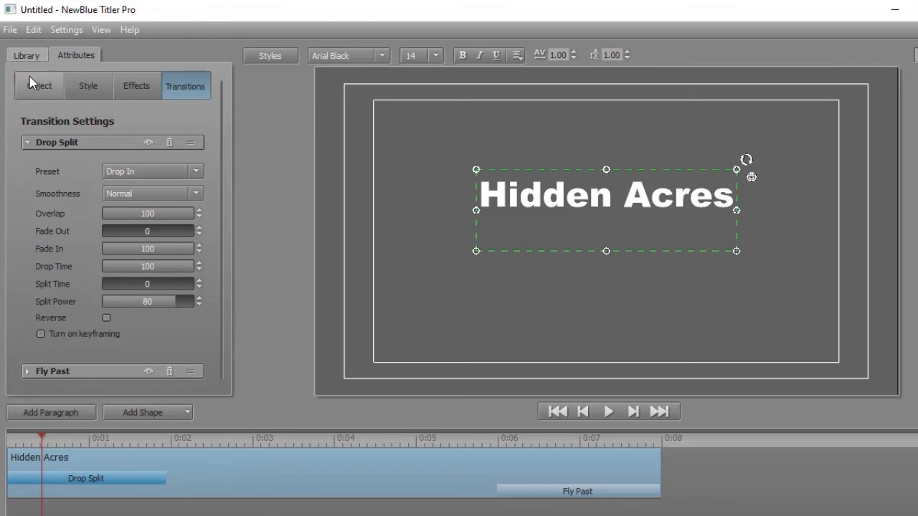
Apply the Popup Bouncing Words transition to the title and preview it.
left_click(27, 55)
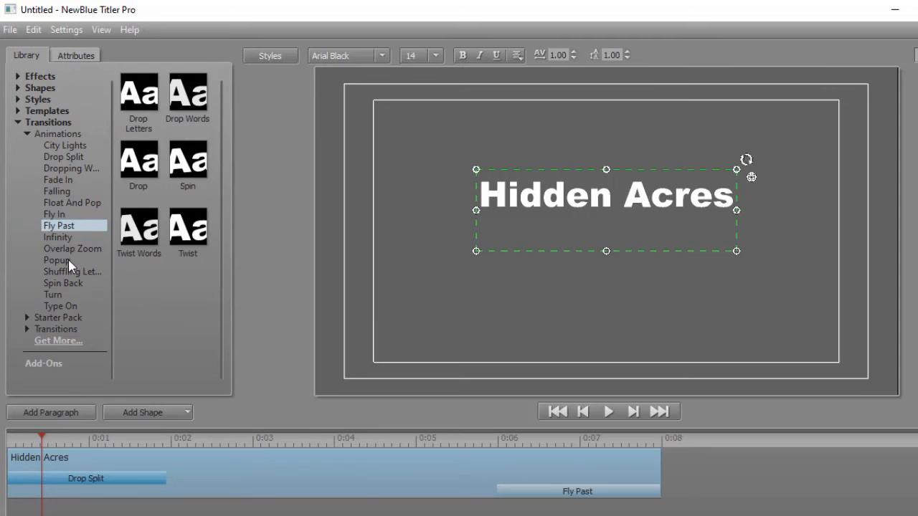
left_click(57, 260)
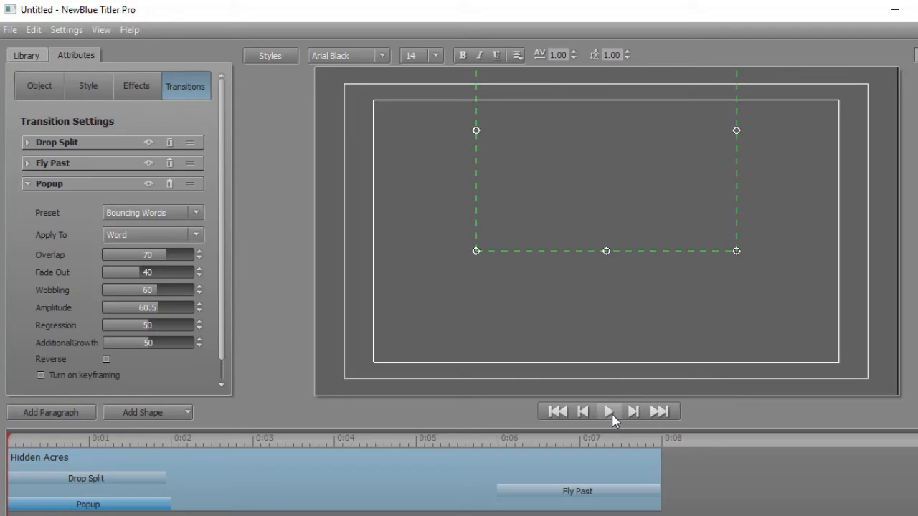
left_click(608, 410)
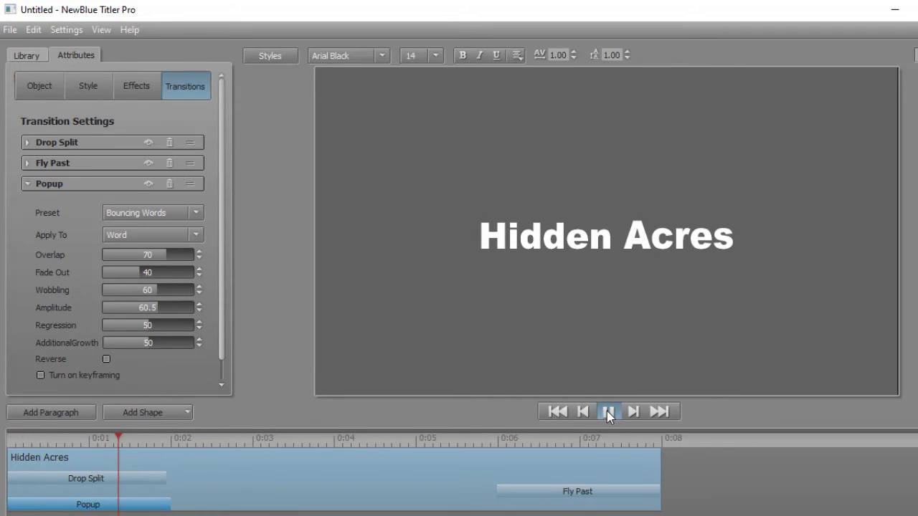
left_click(607, 411)
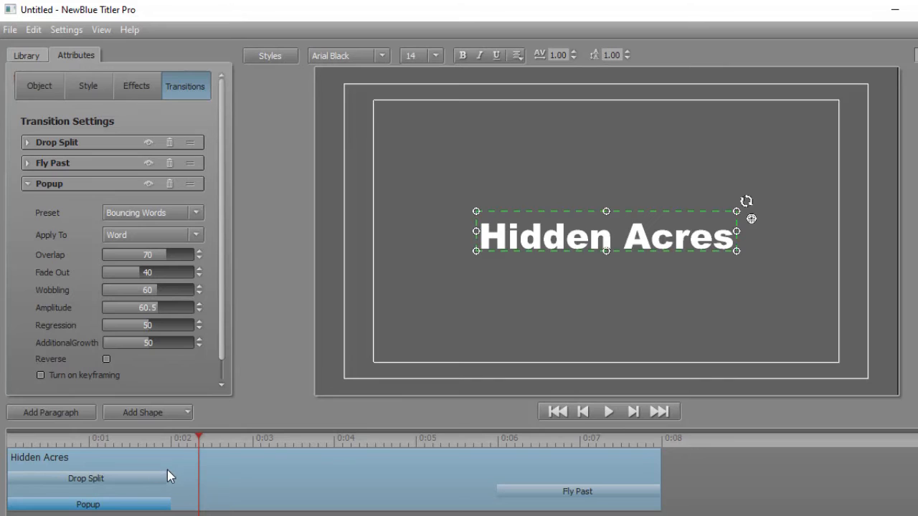
mouse_move(538, 493)
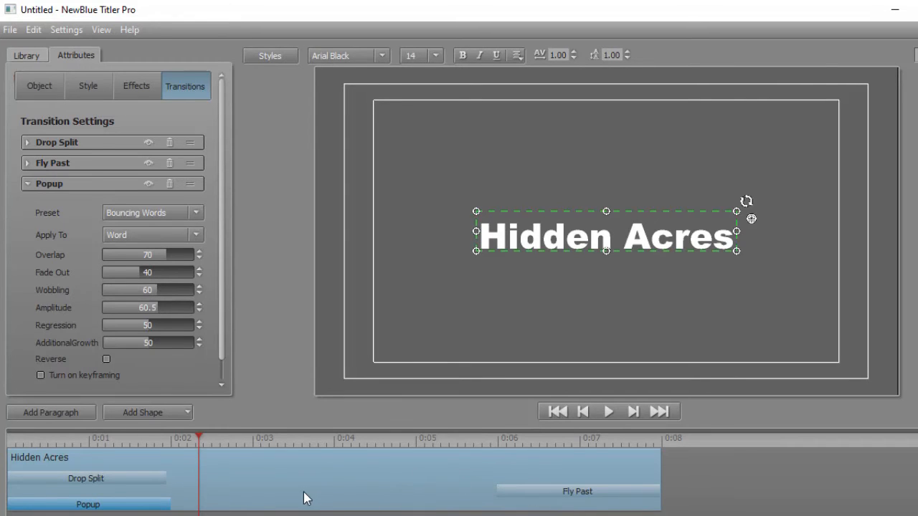
mouse_move(292, 491)
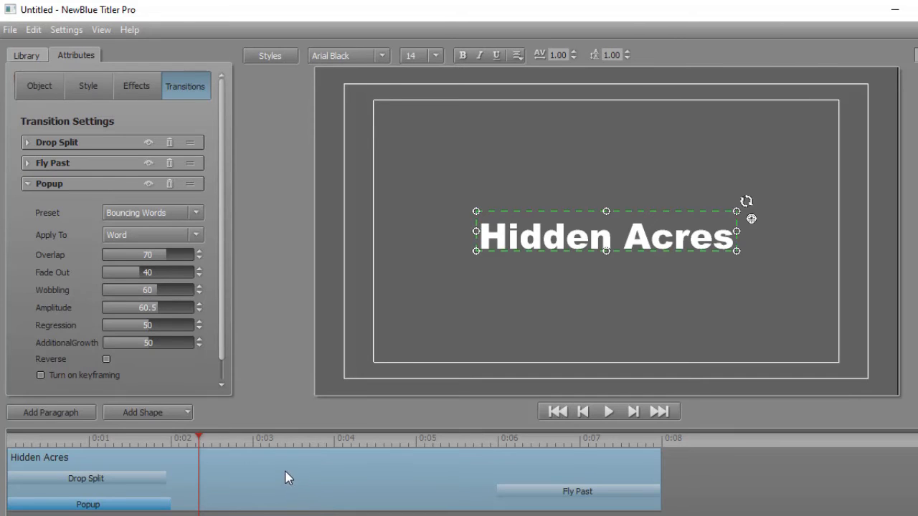
mouse_move(212, 462)
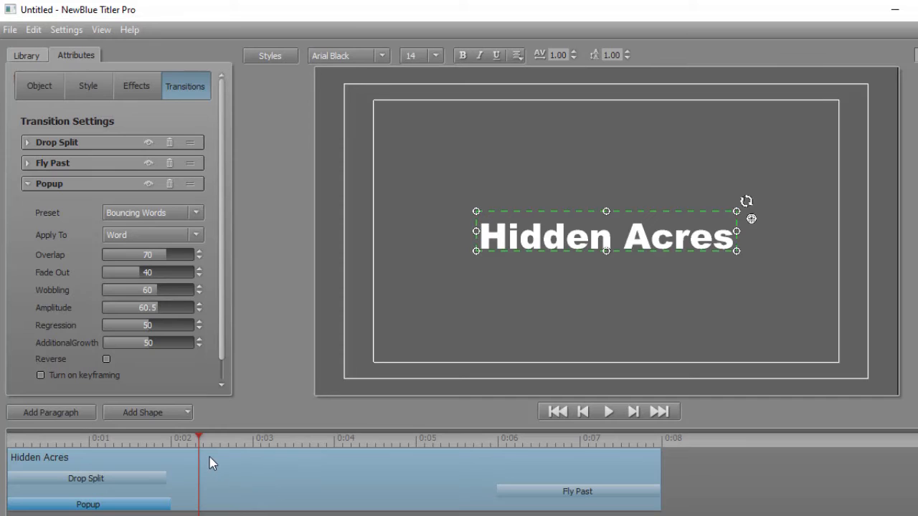
mouse_move(172, 438)
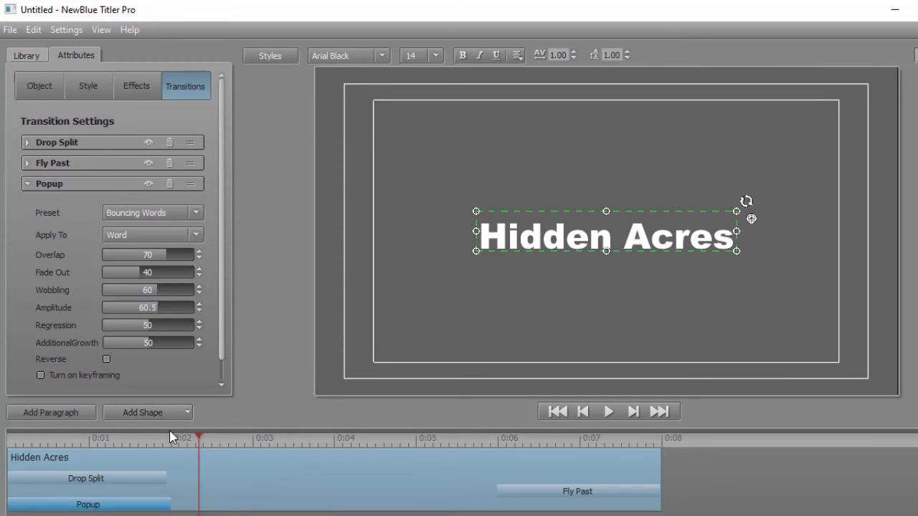
mouse_move(210, 463)
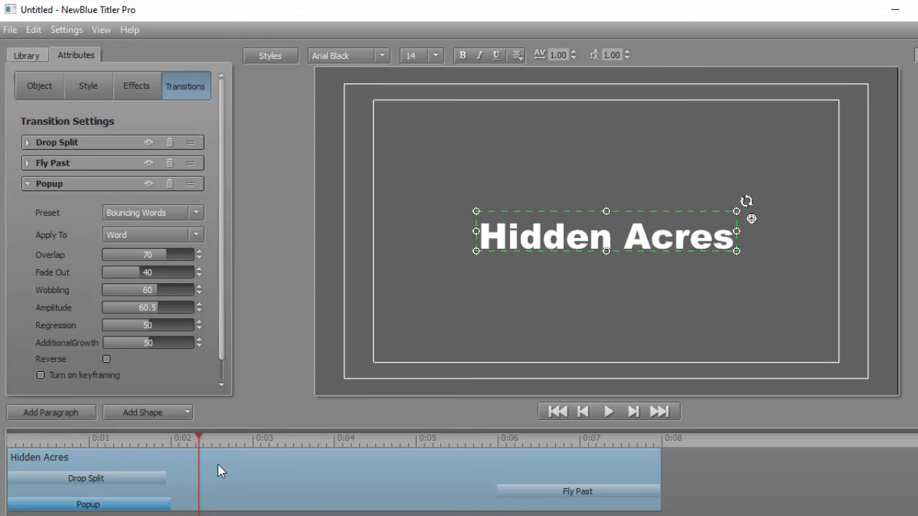
mouse_move(171, 479)
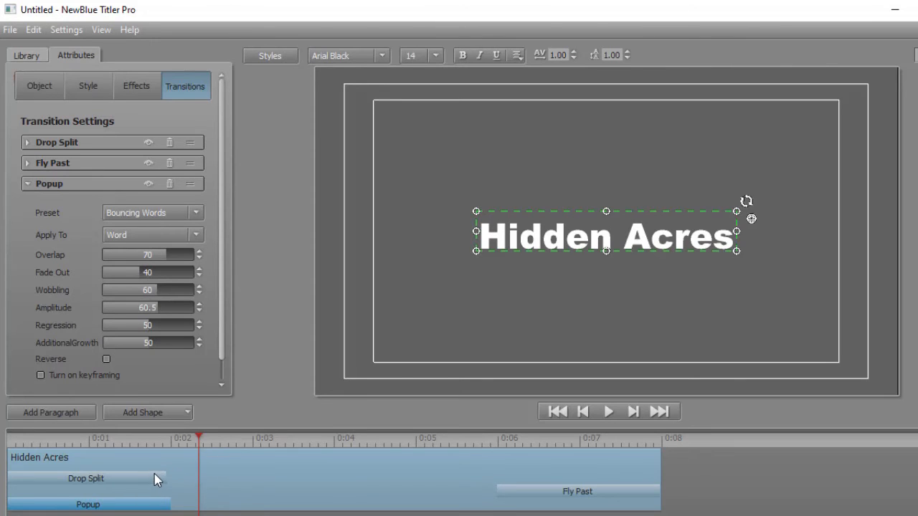
mouse_move(332, 482)
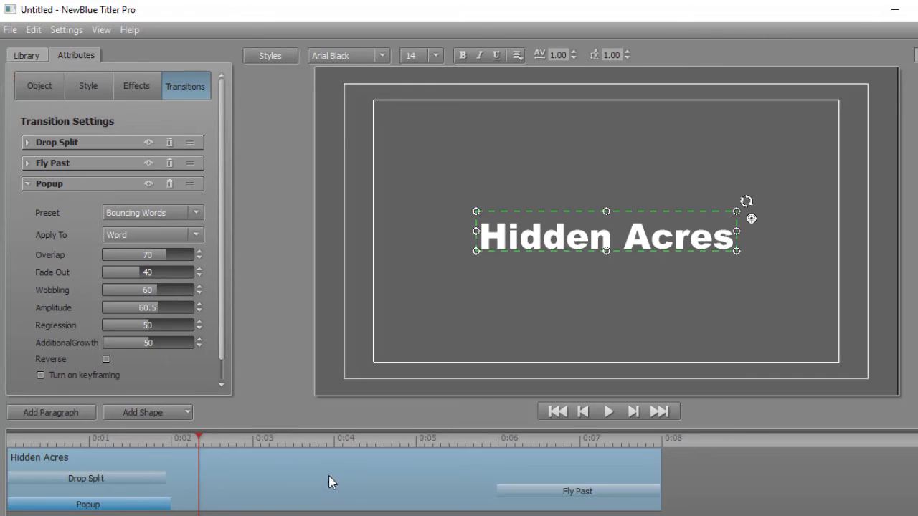
mouse_move(264, 487)
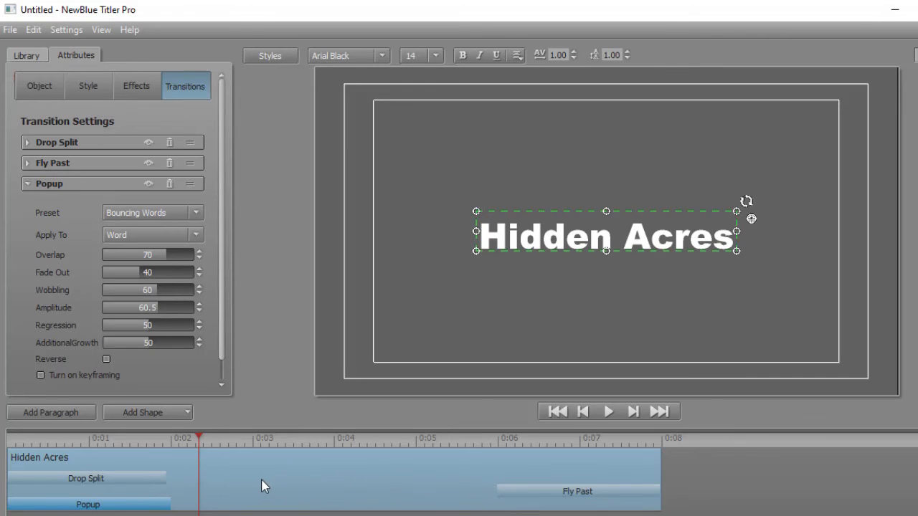
mouse_move(138, 473)
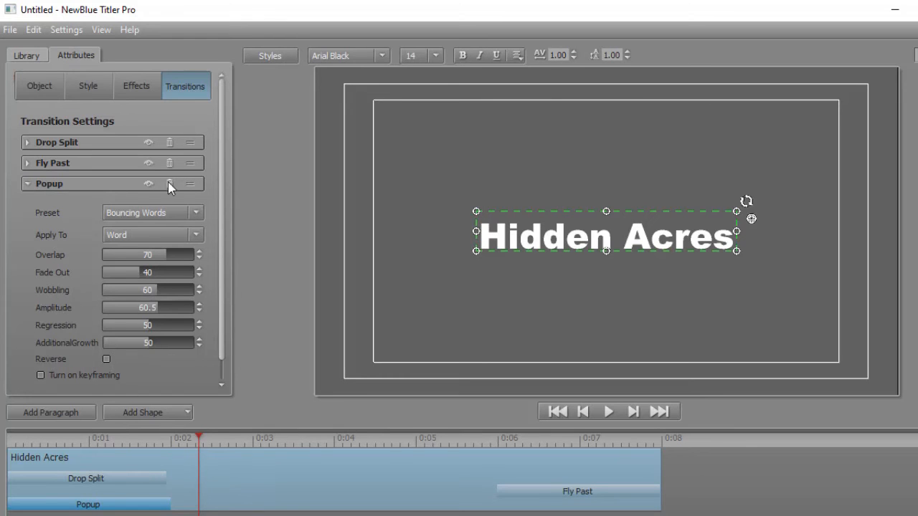
Trash the Popup transition and preview the remaining Drop Split and Fly Past animation.
left_click(39, 85)
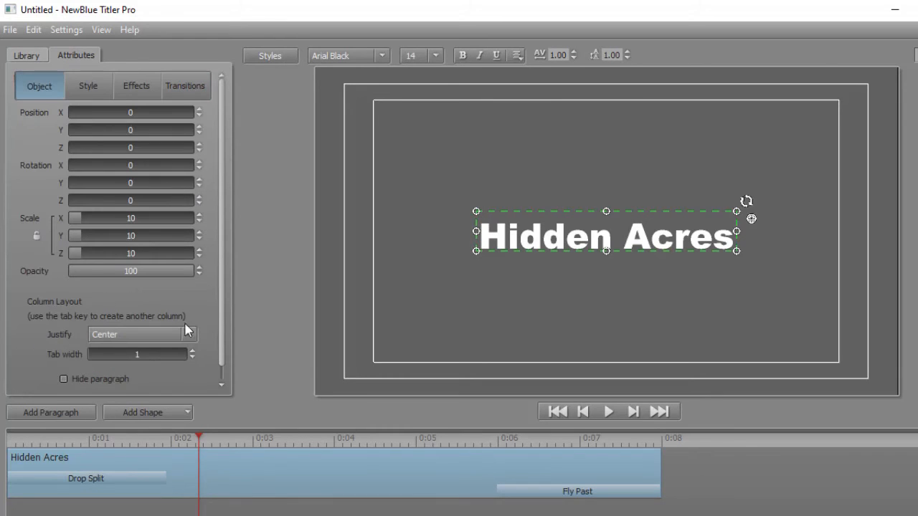
left_click(608, 410)
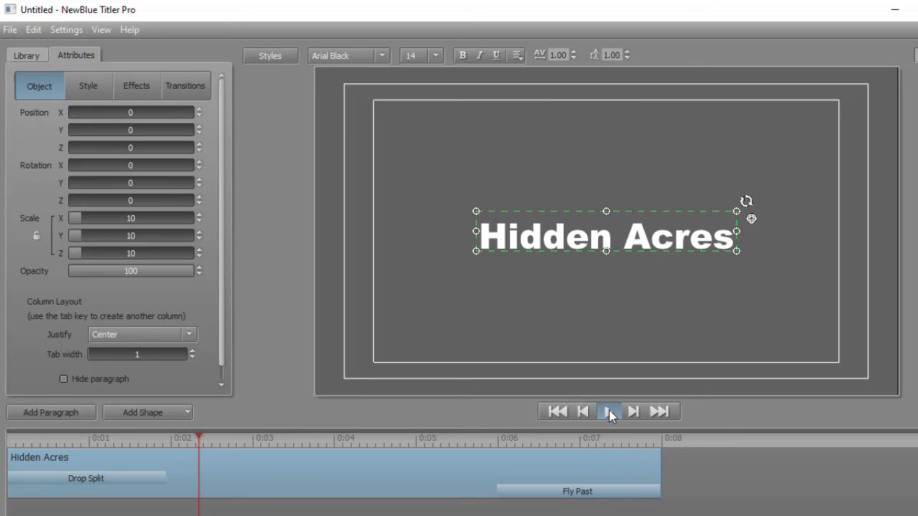
left_click(608, 411)
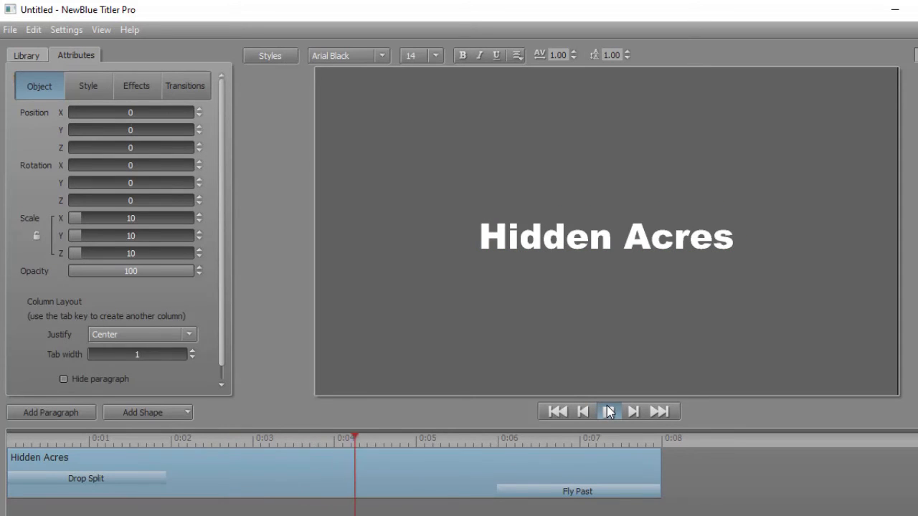
left_click(607, 411)
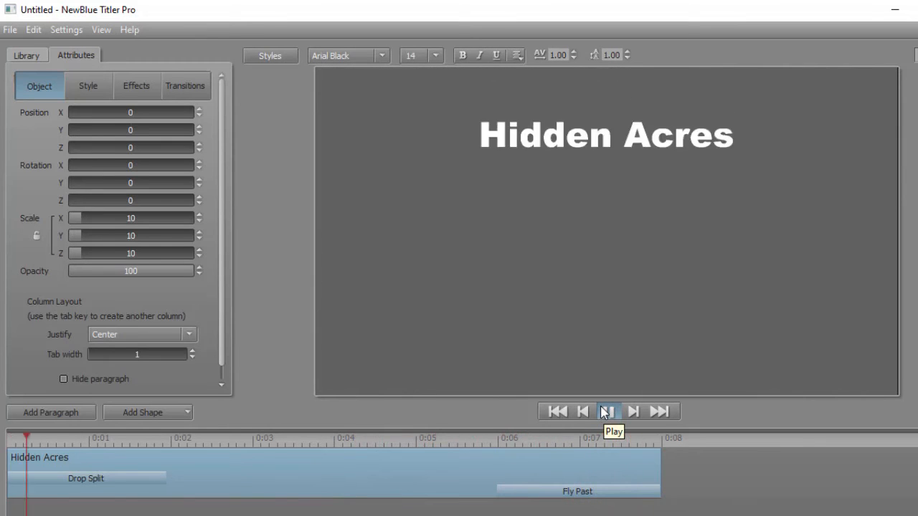
left_click(606, 411)
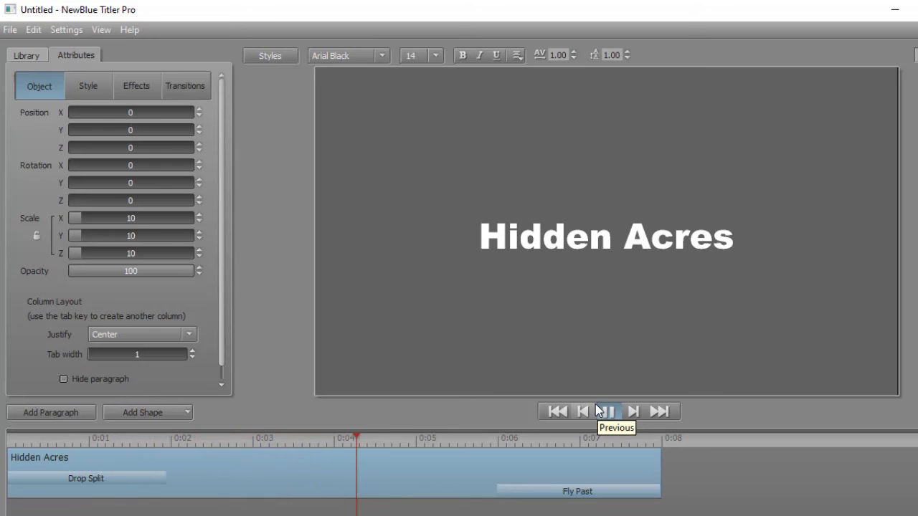
left_click(632, 411)
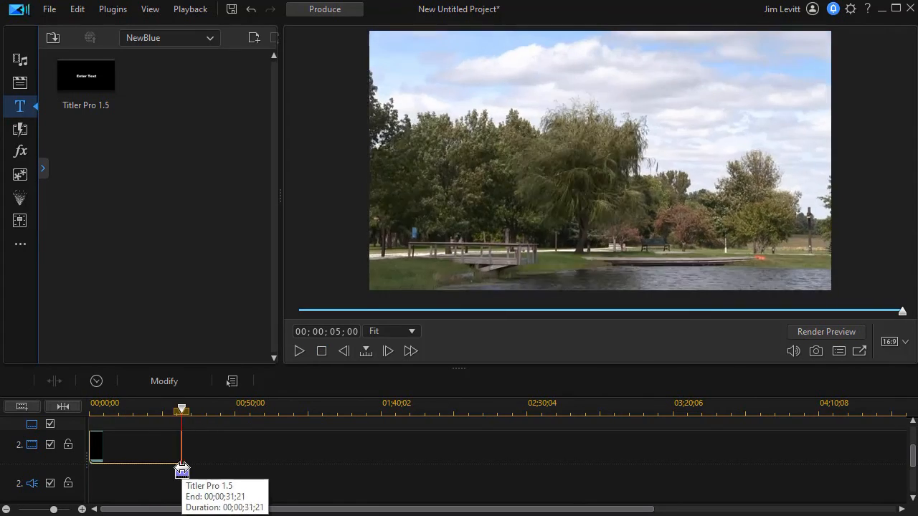
Trim the title clip's end and confirm a shorter length in the Duration dialog.
left_click_drag(181, 469, 152, 469)
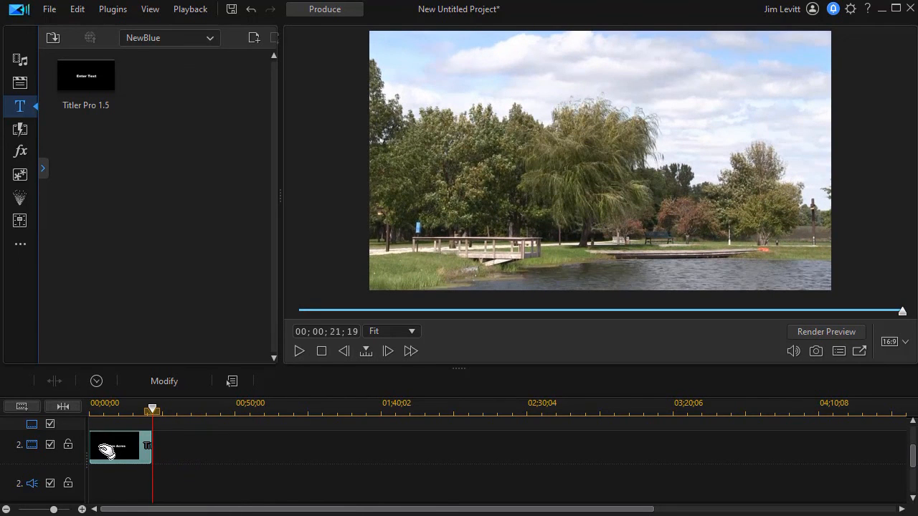
mouse_move(115, 448)
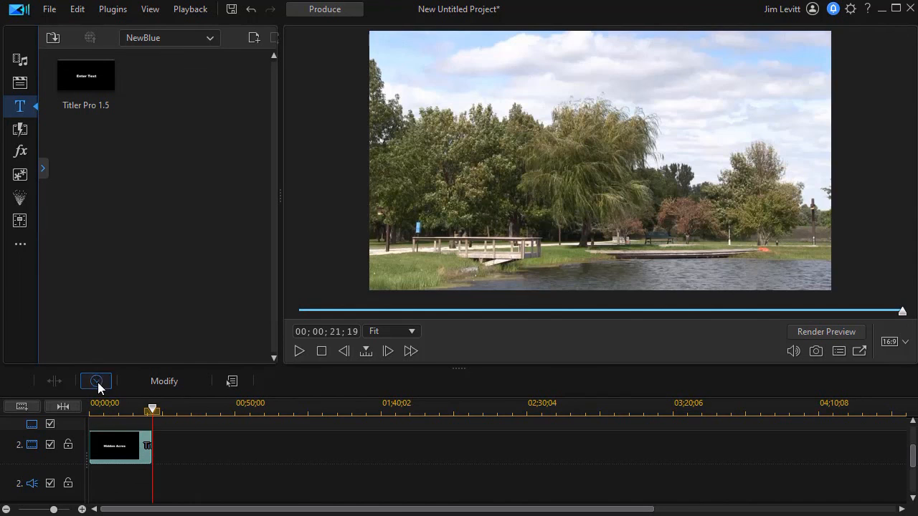
left_click(96, 381)
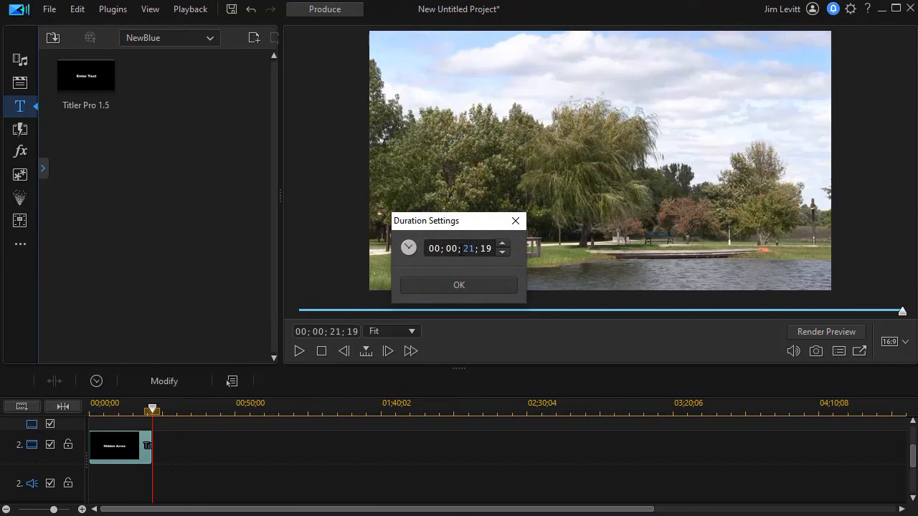
left_click(458, 284)
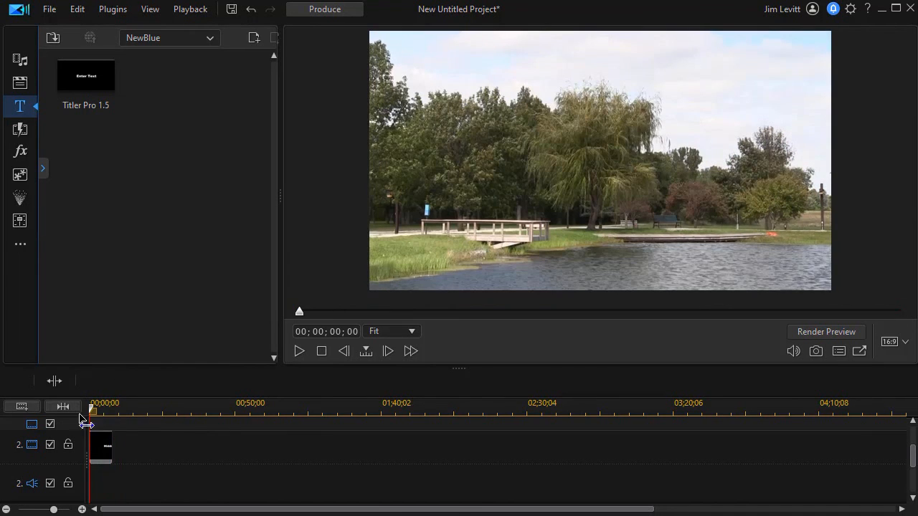
left_click(299, 350)
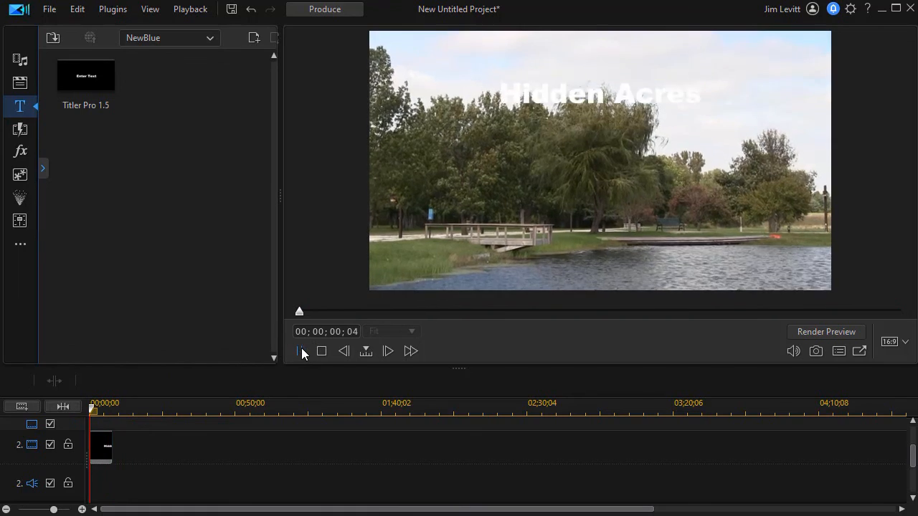
left_click(301, 351)
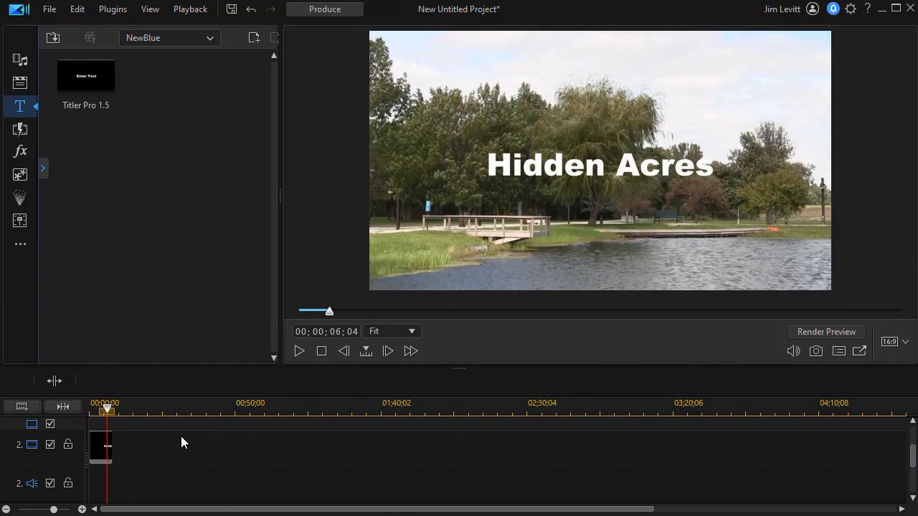
mouse_move(172, 436)
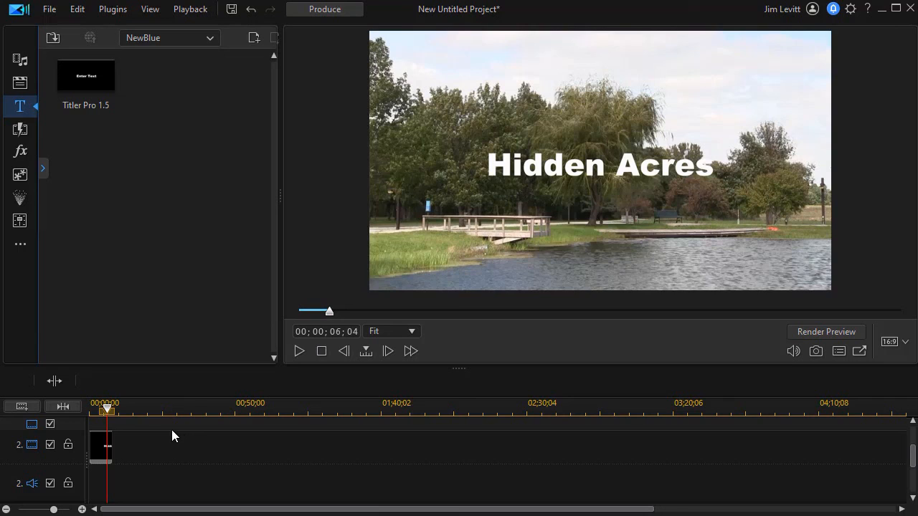
mouse_move(175, 442)
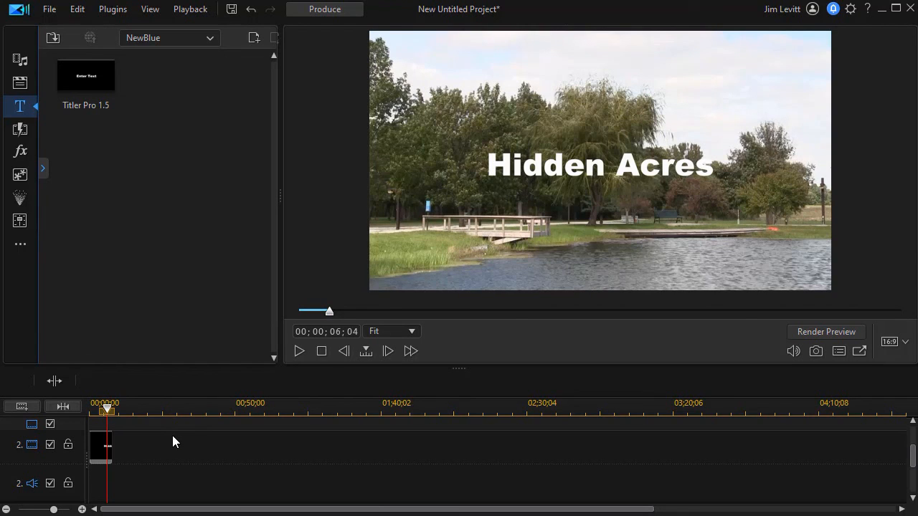
mouse_move(191, 453)
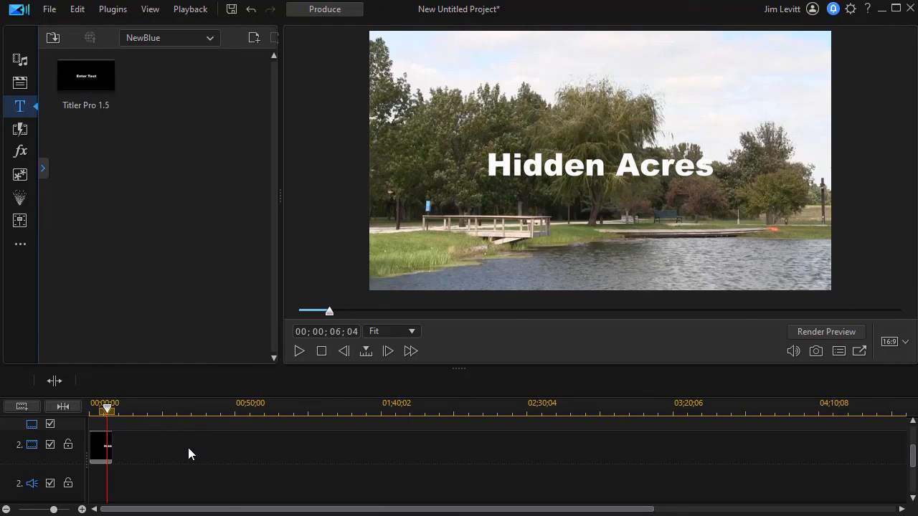